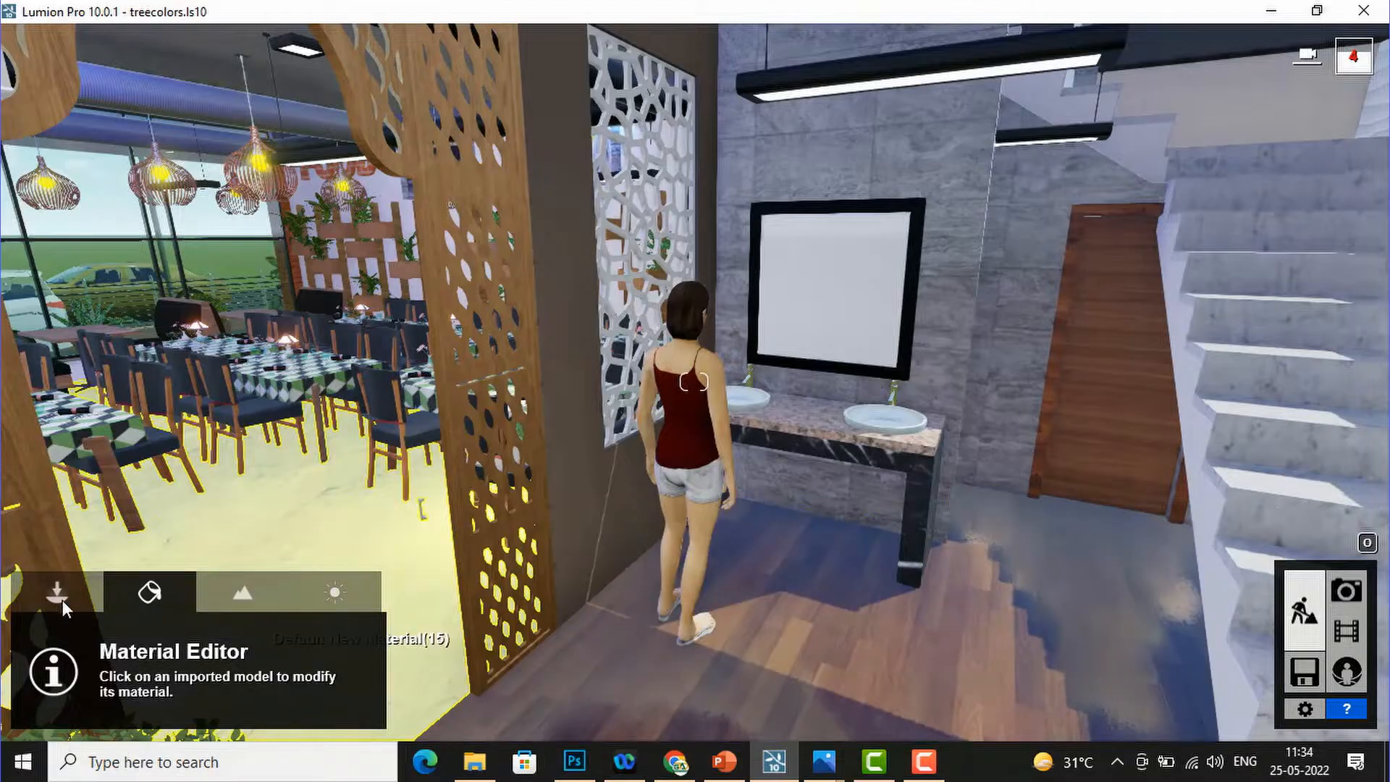
- Show the object placement and selection tools for the restaurant scene
click(57, 592)
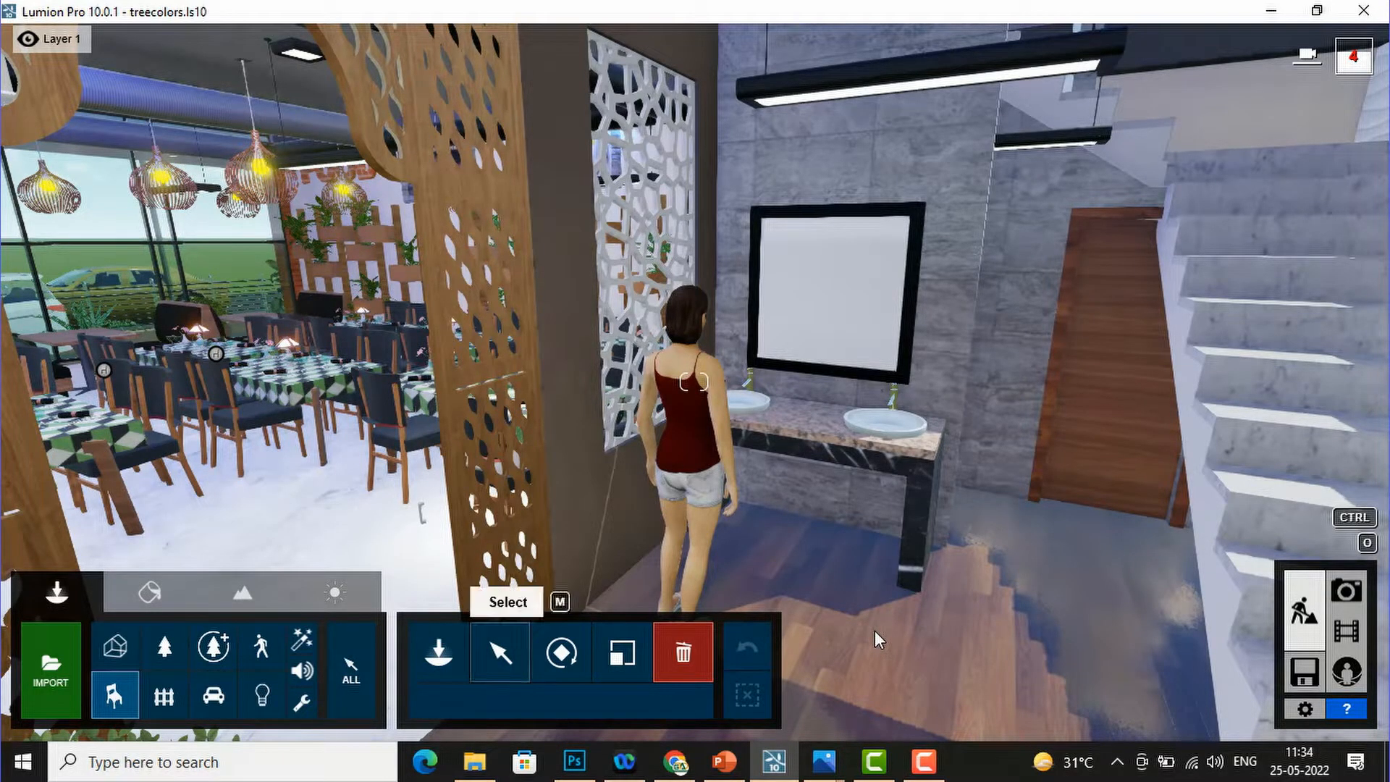
mouse_move(749, 186)
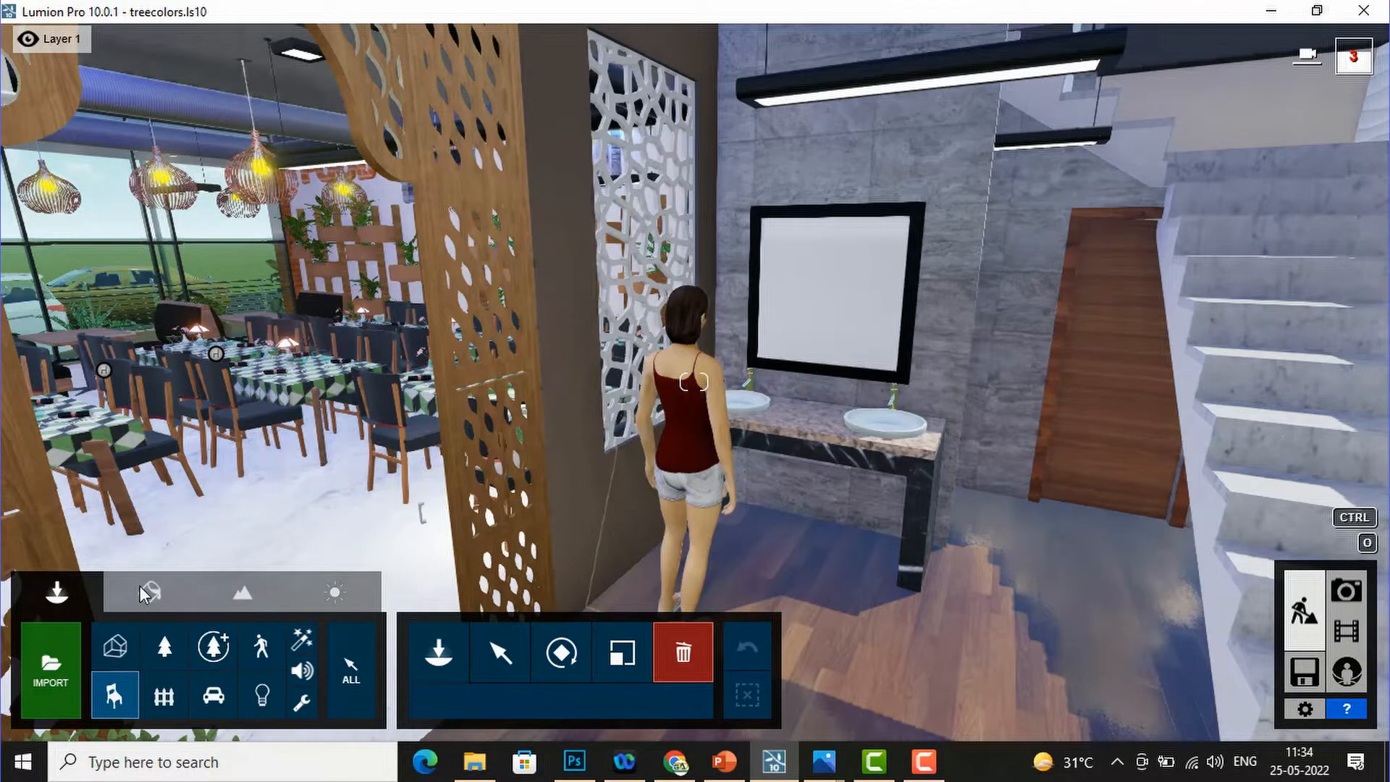
- Enter material editing and pick the mirror surface above the washbasins
click(149, 592)
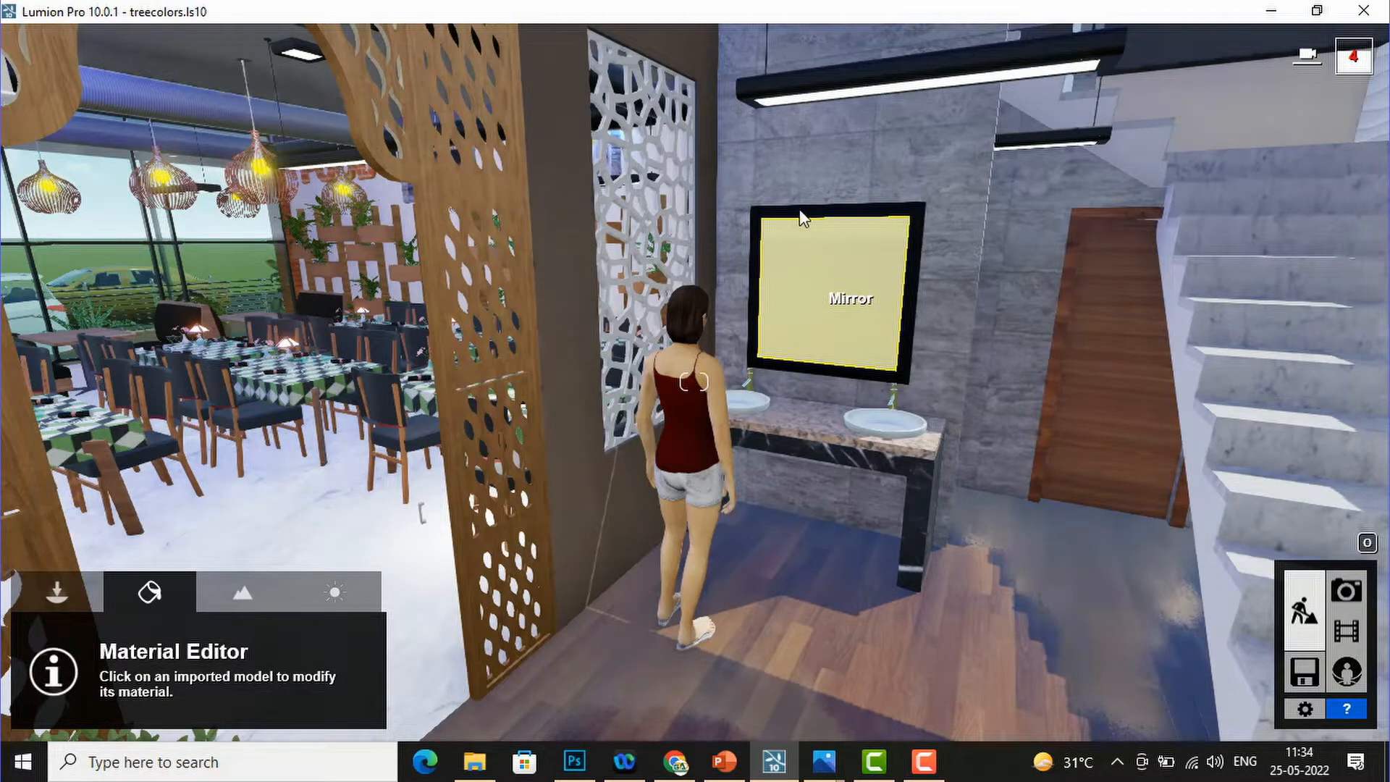
click(882, 381)
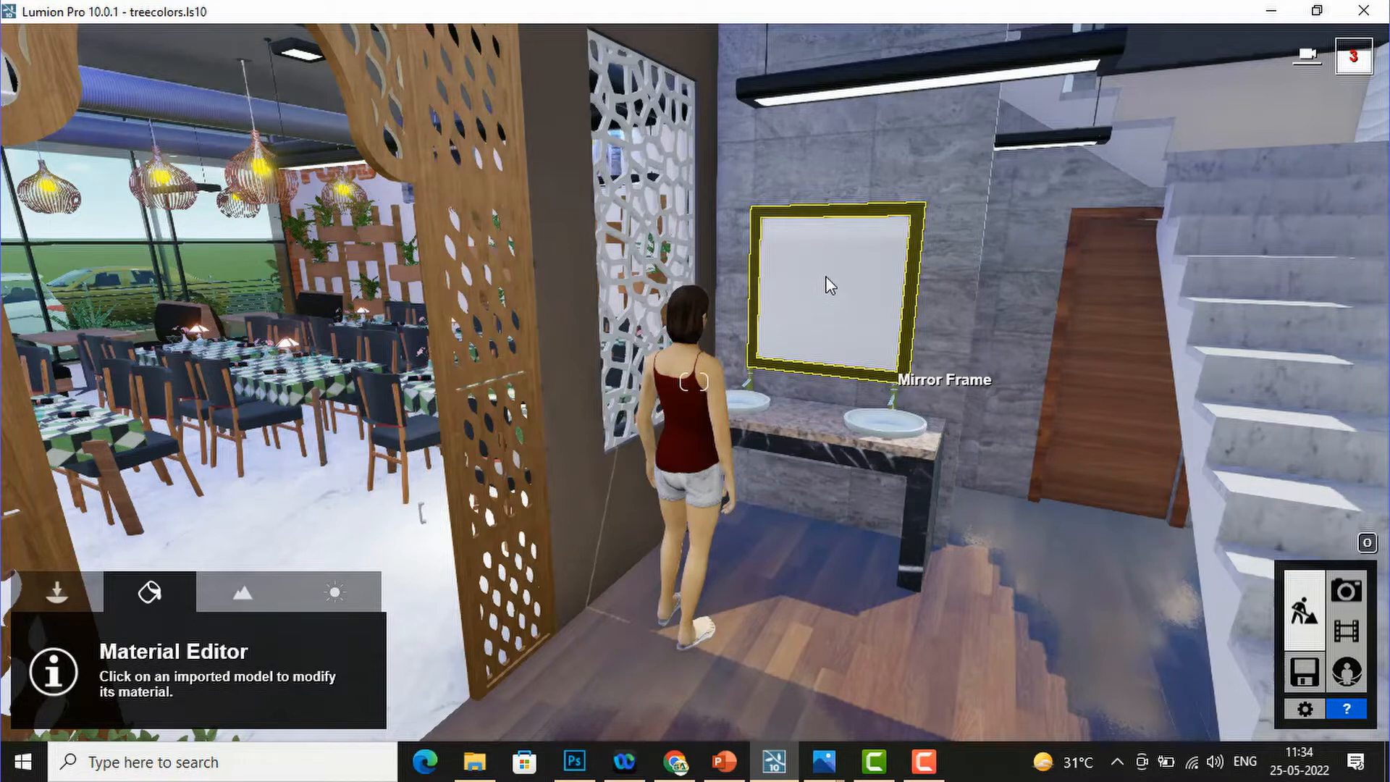
click(828, 283)
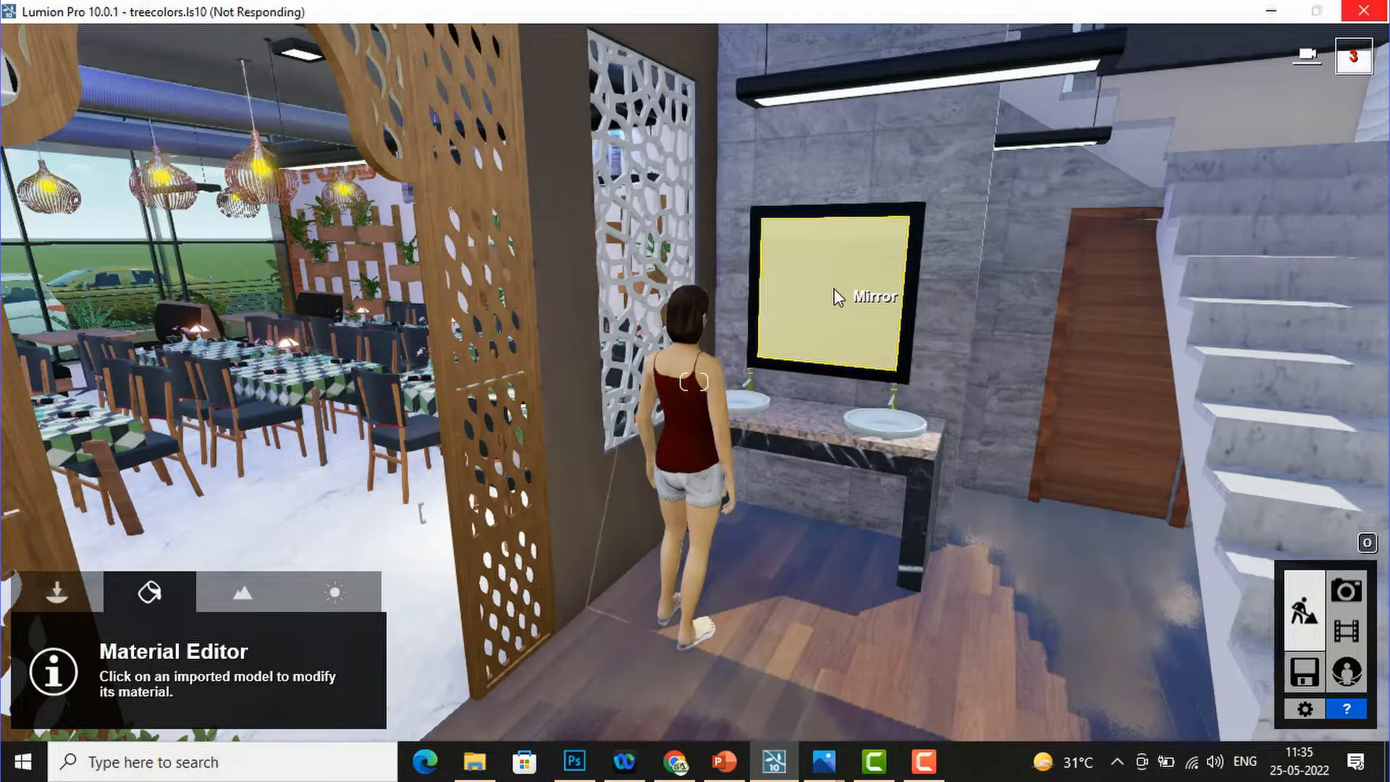
click(827, 295)
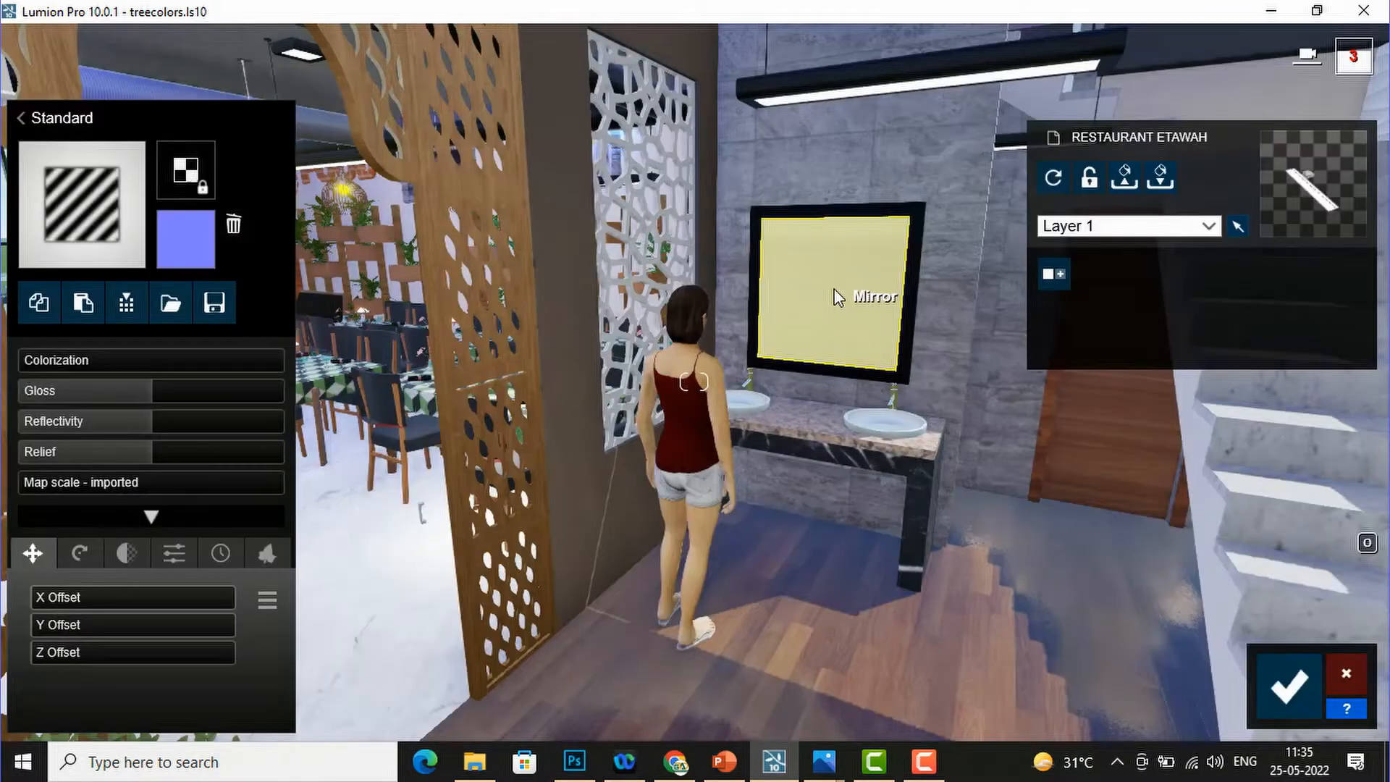
- Replace the mirror's material with Chrome from the Indoor > Metal library
click(185, 240)
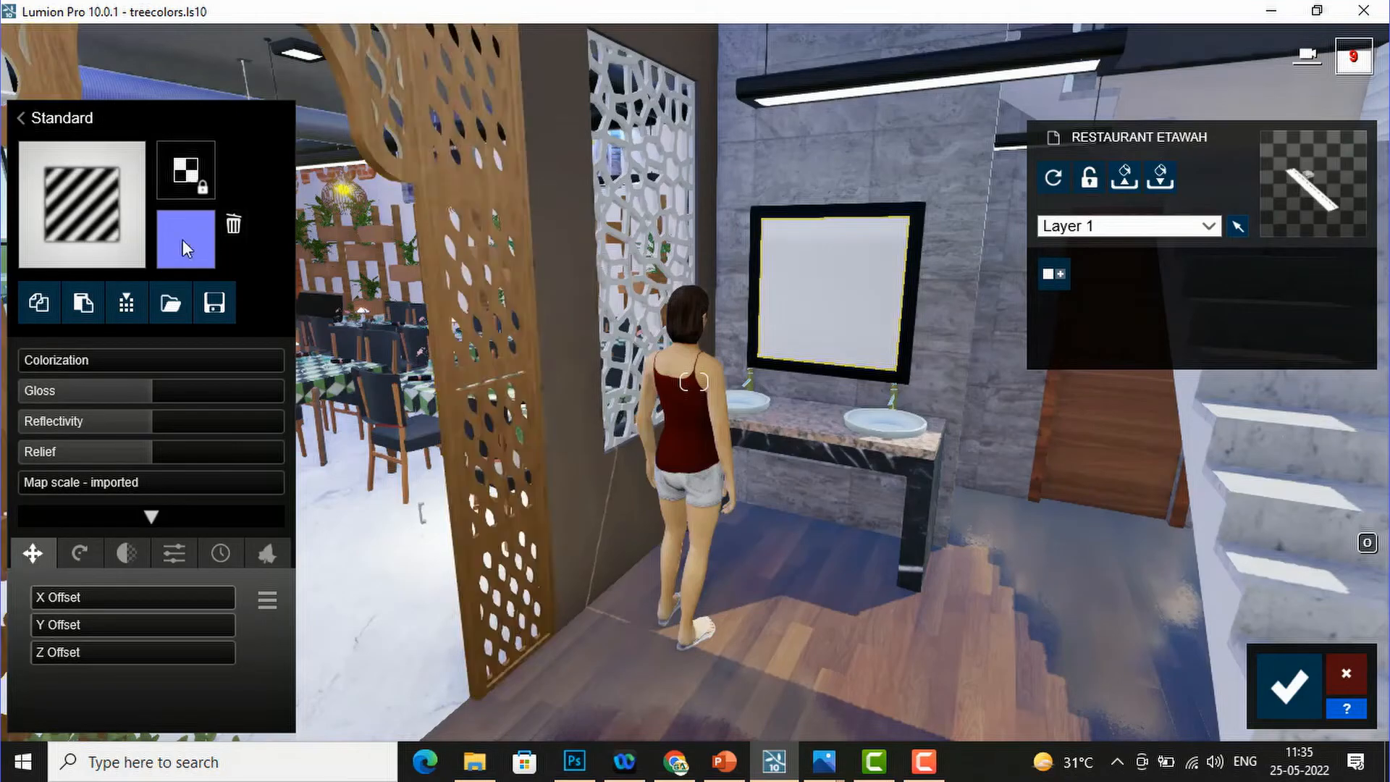
mouse_move(89, 212)
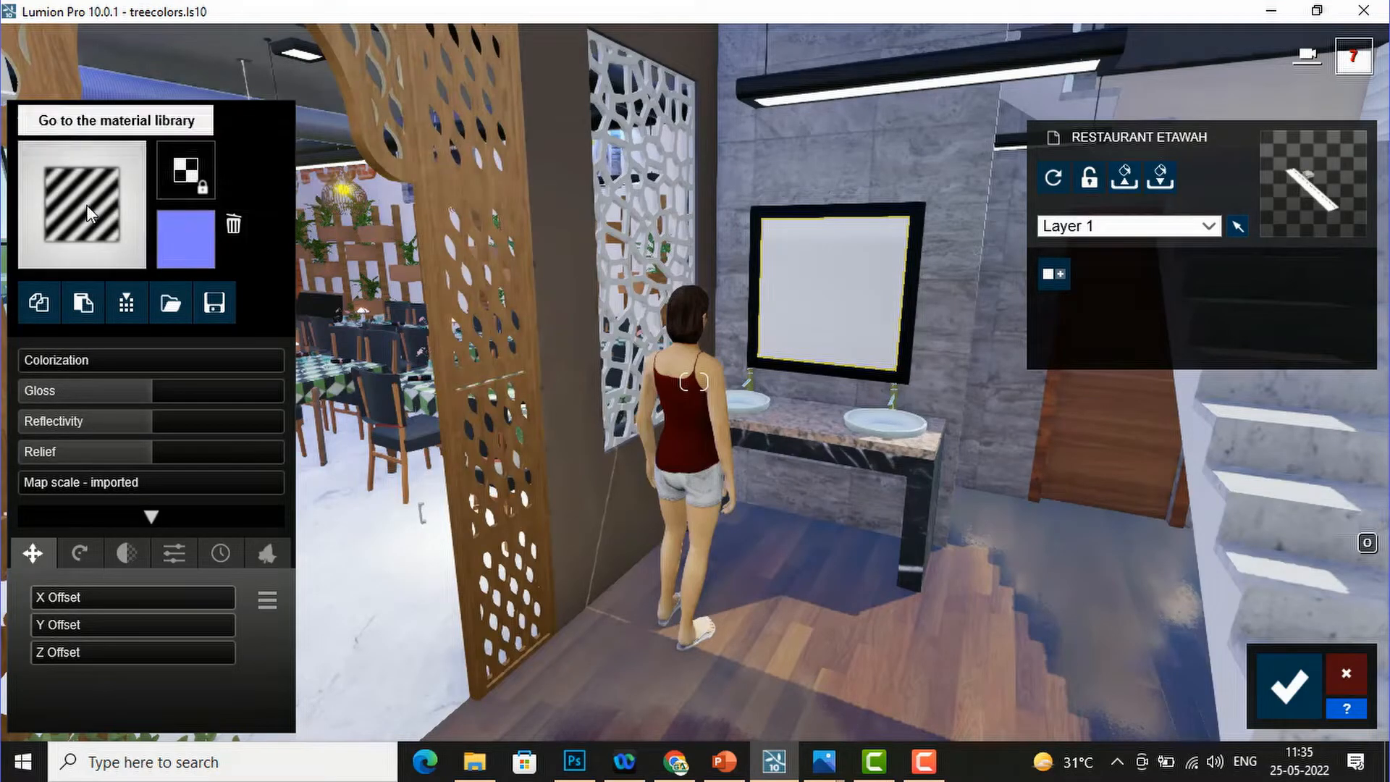
click(116, 120)
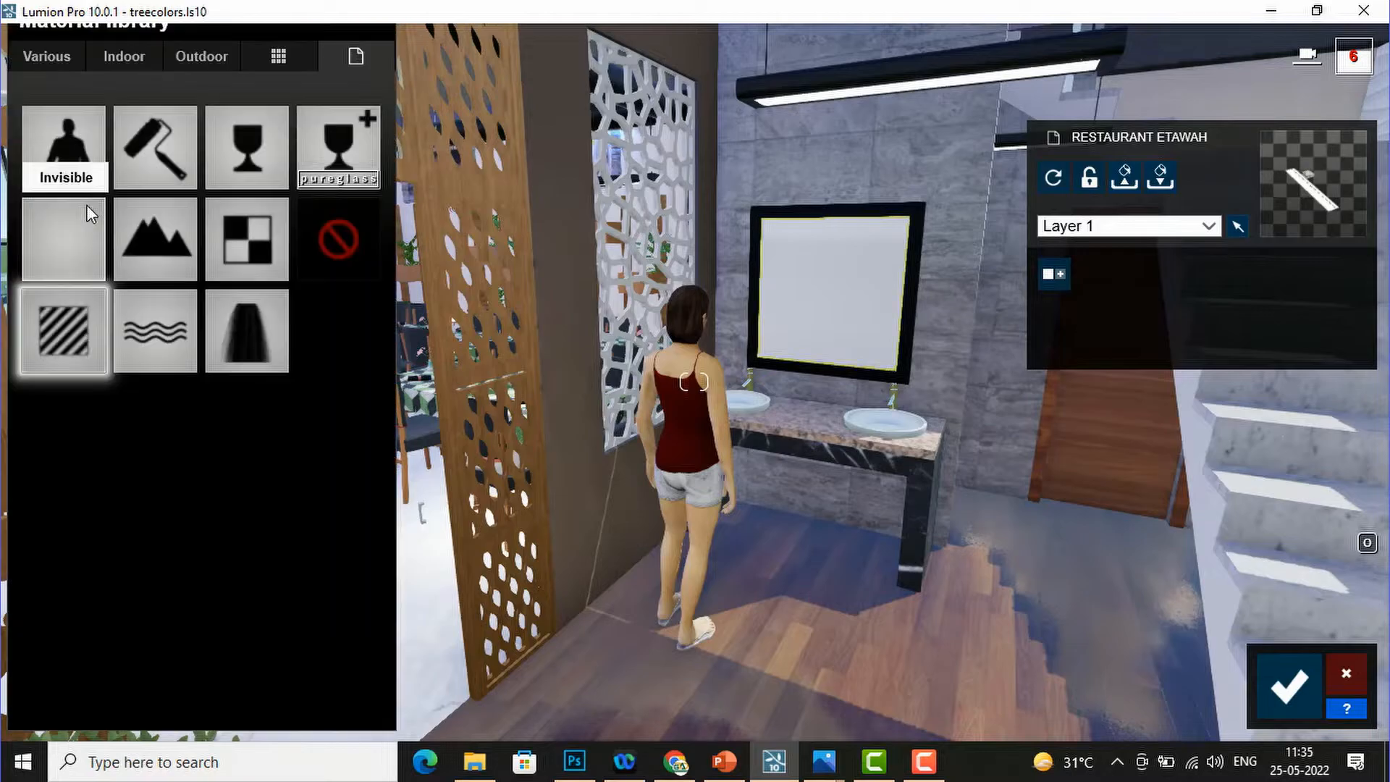
mouse_move(124, 56)
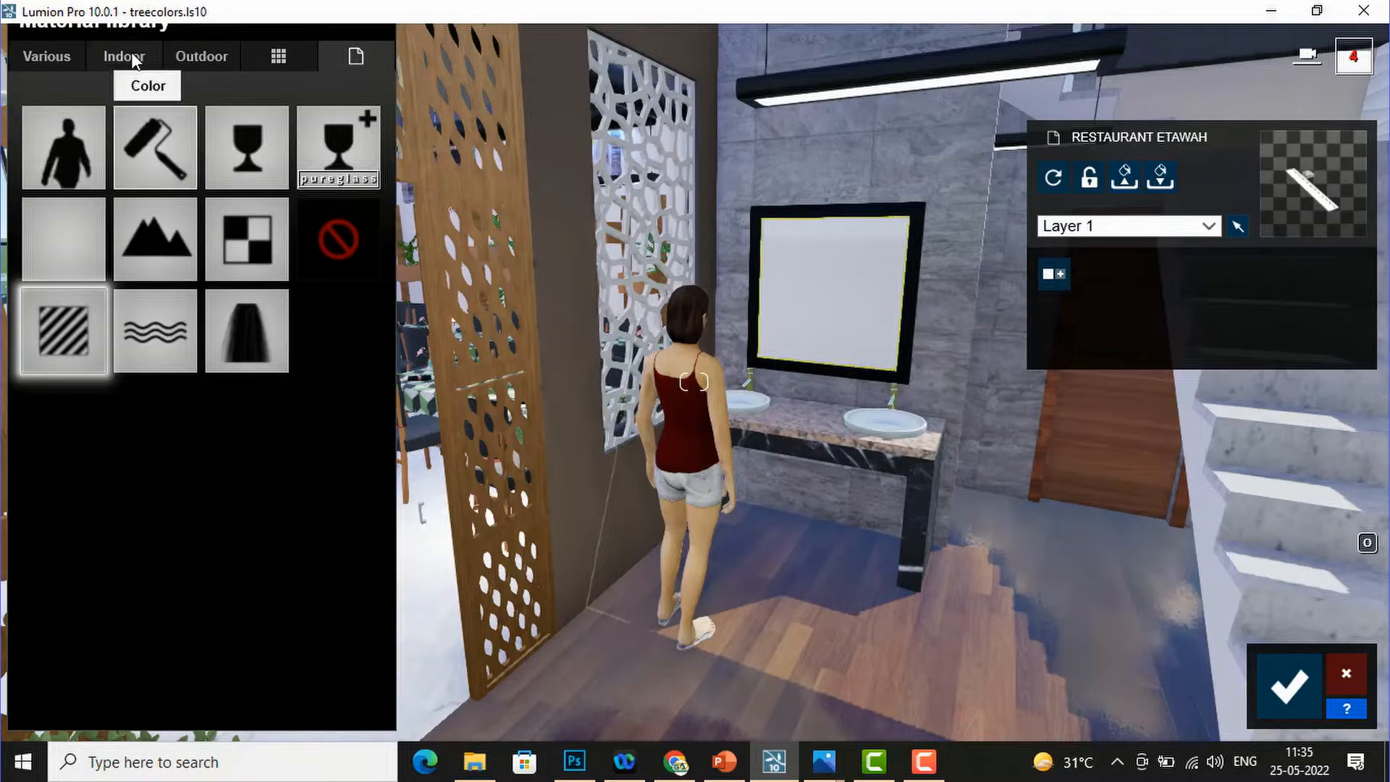
click(123, 56)
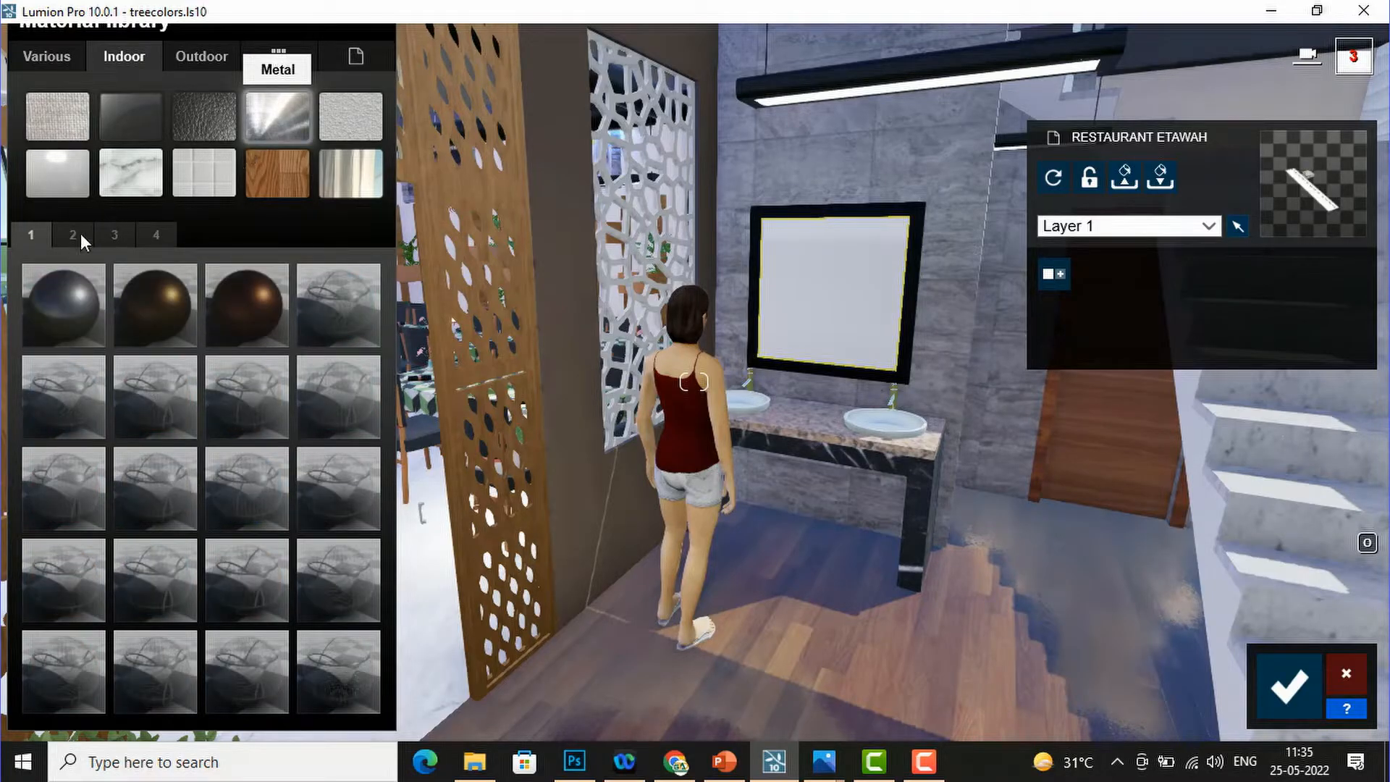
mouse_move(73, 235)
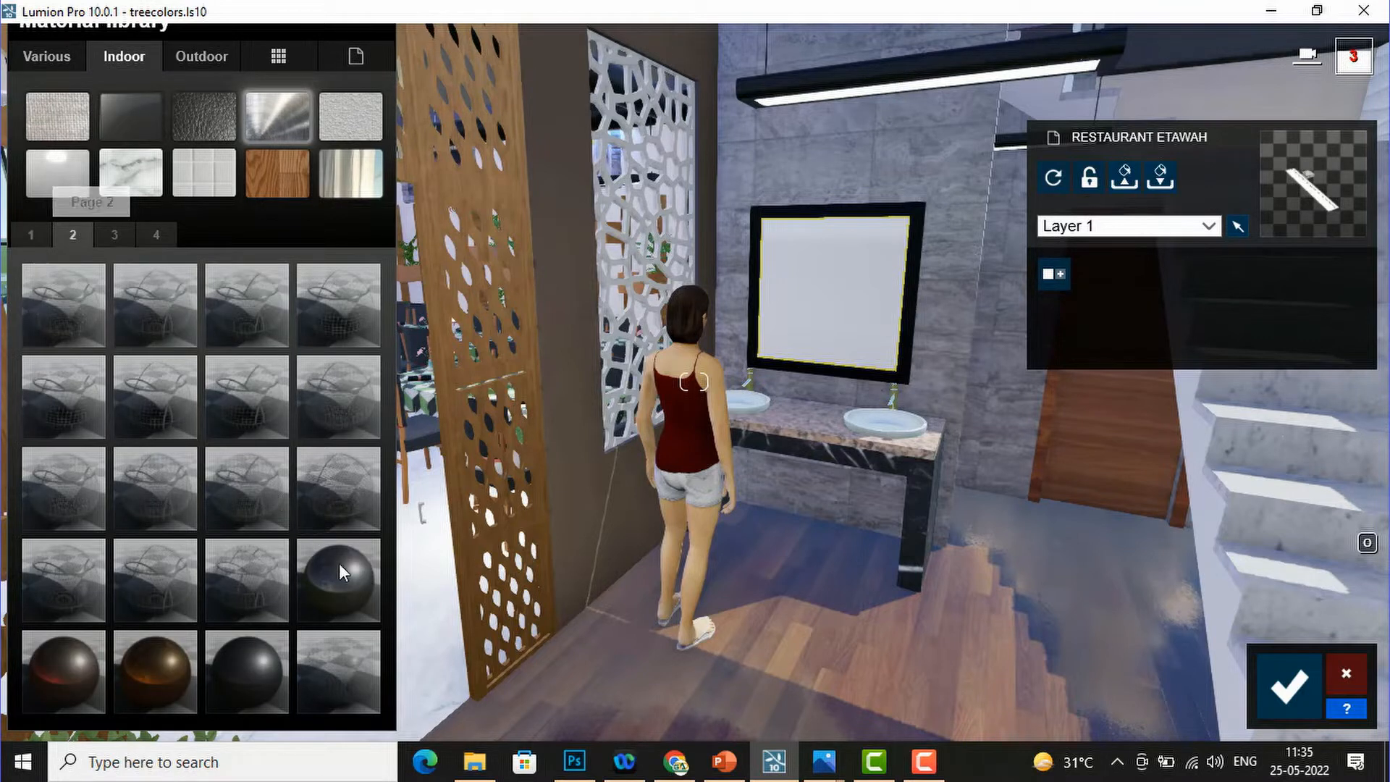
mouse_move(337, 581)
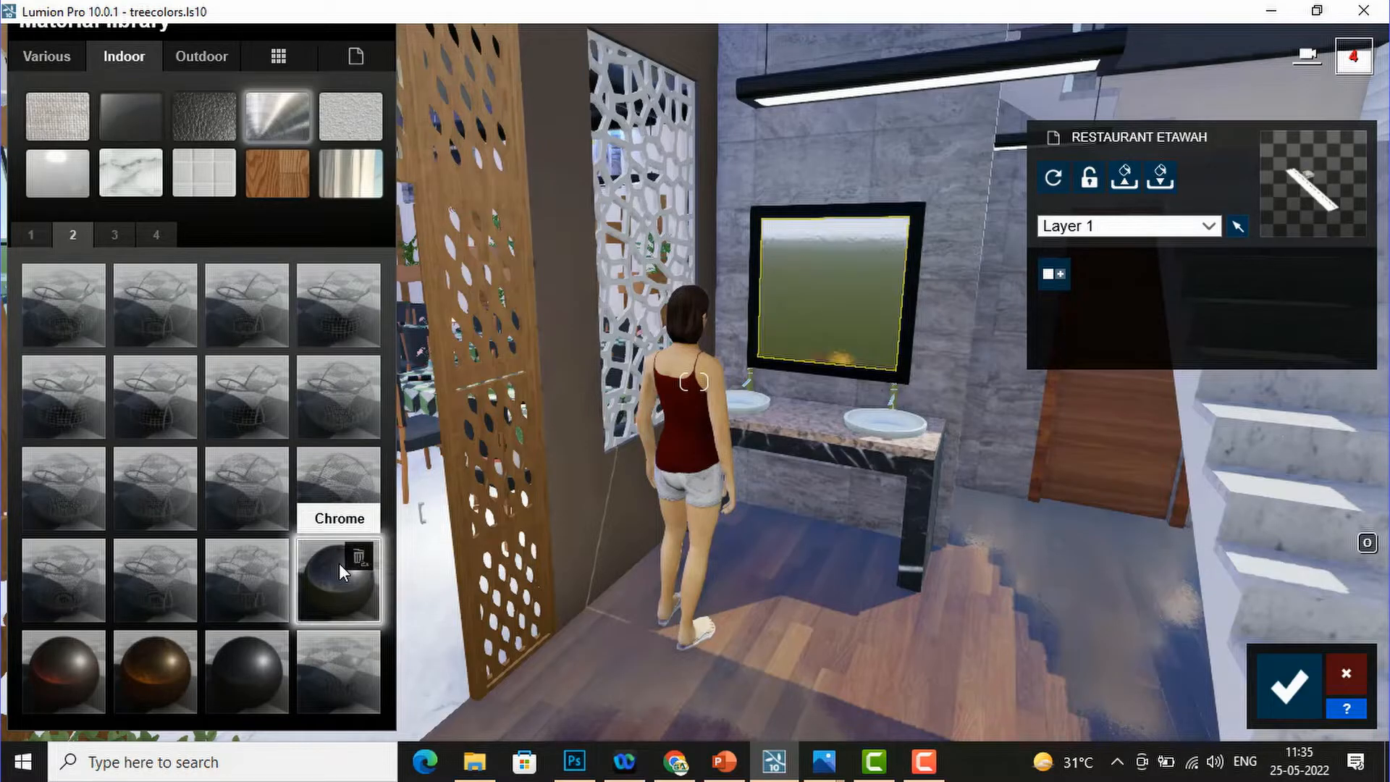
click(338, 579)
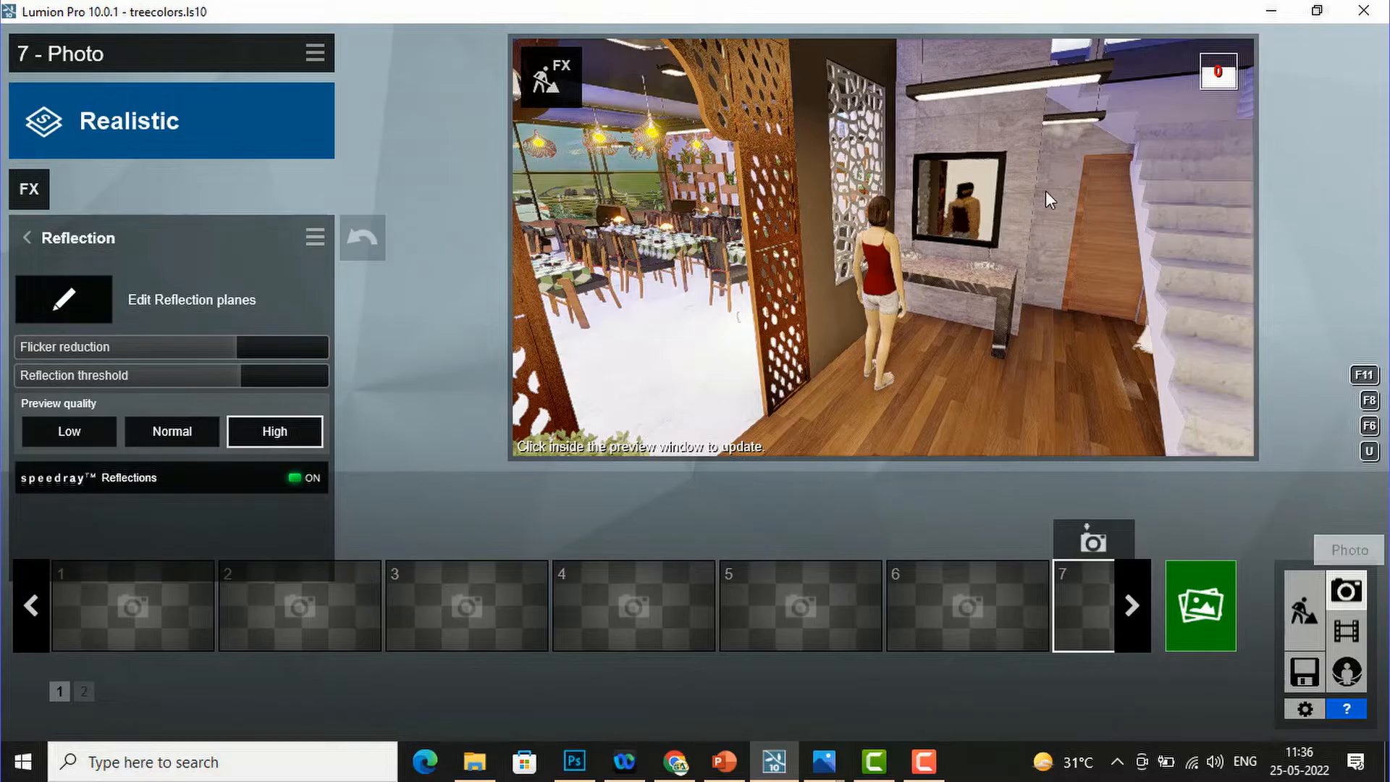
- Refresh the photo preview so the mirror reflection renders at high quality
click(966, 215)
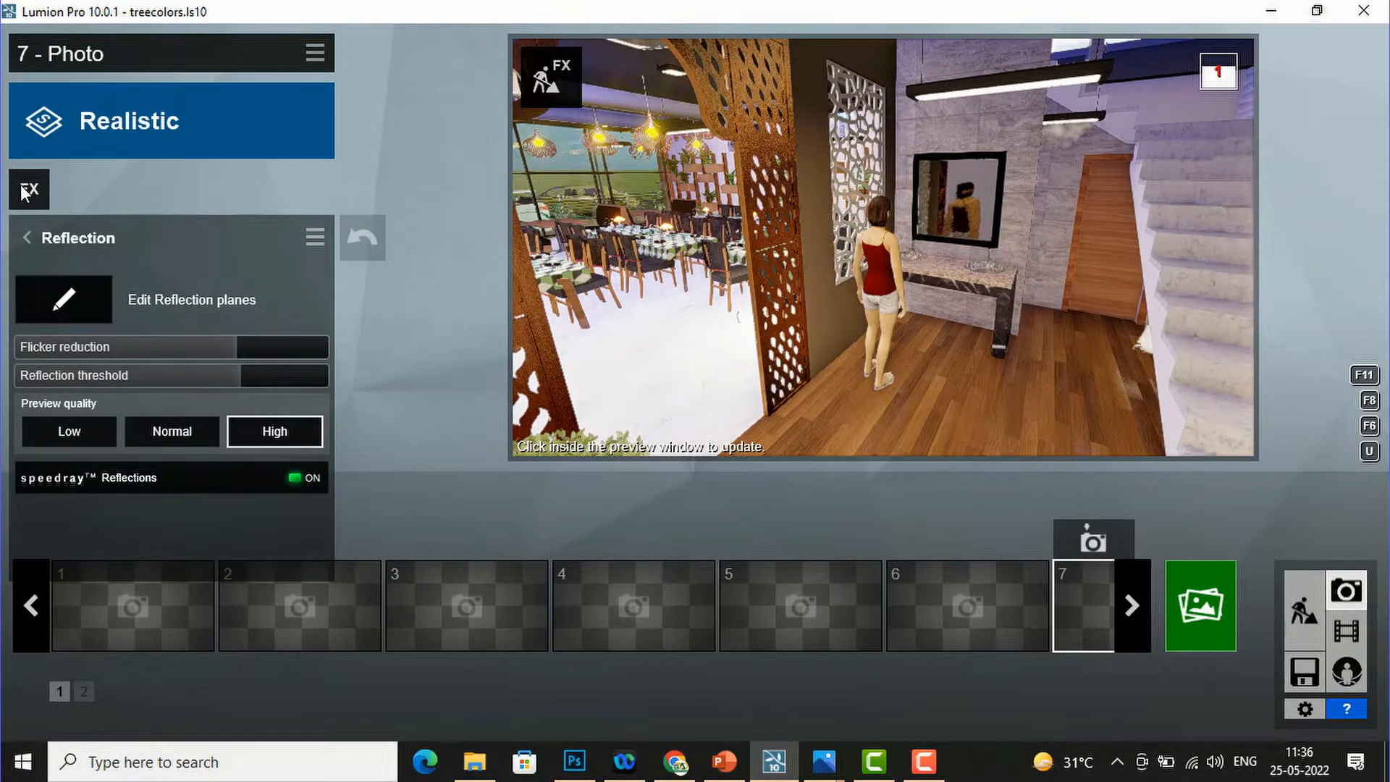
mouse_move(29, 188)
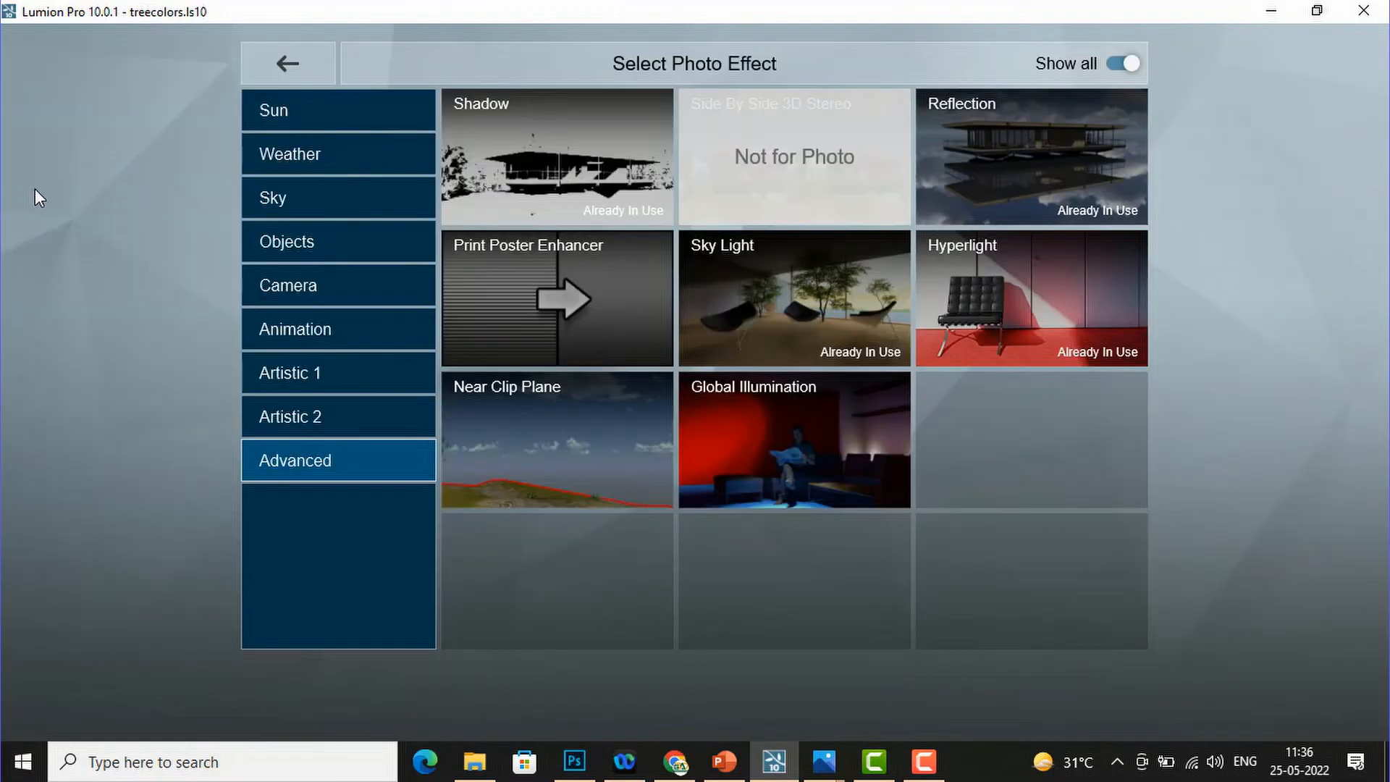
mouse_move(987, 127)
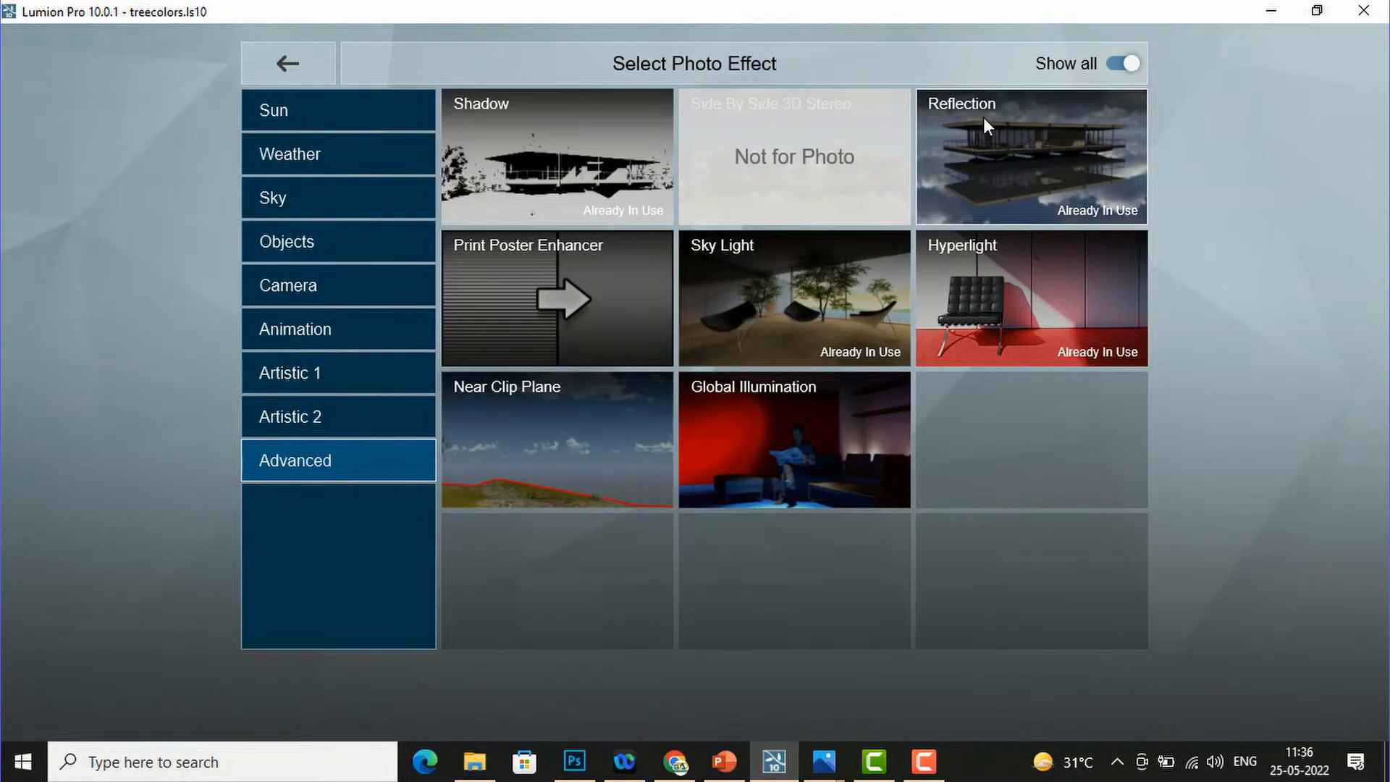
mouse_move(923, 192)
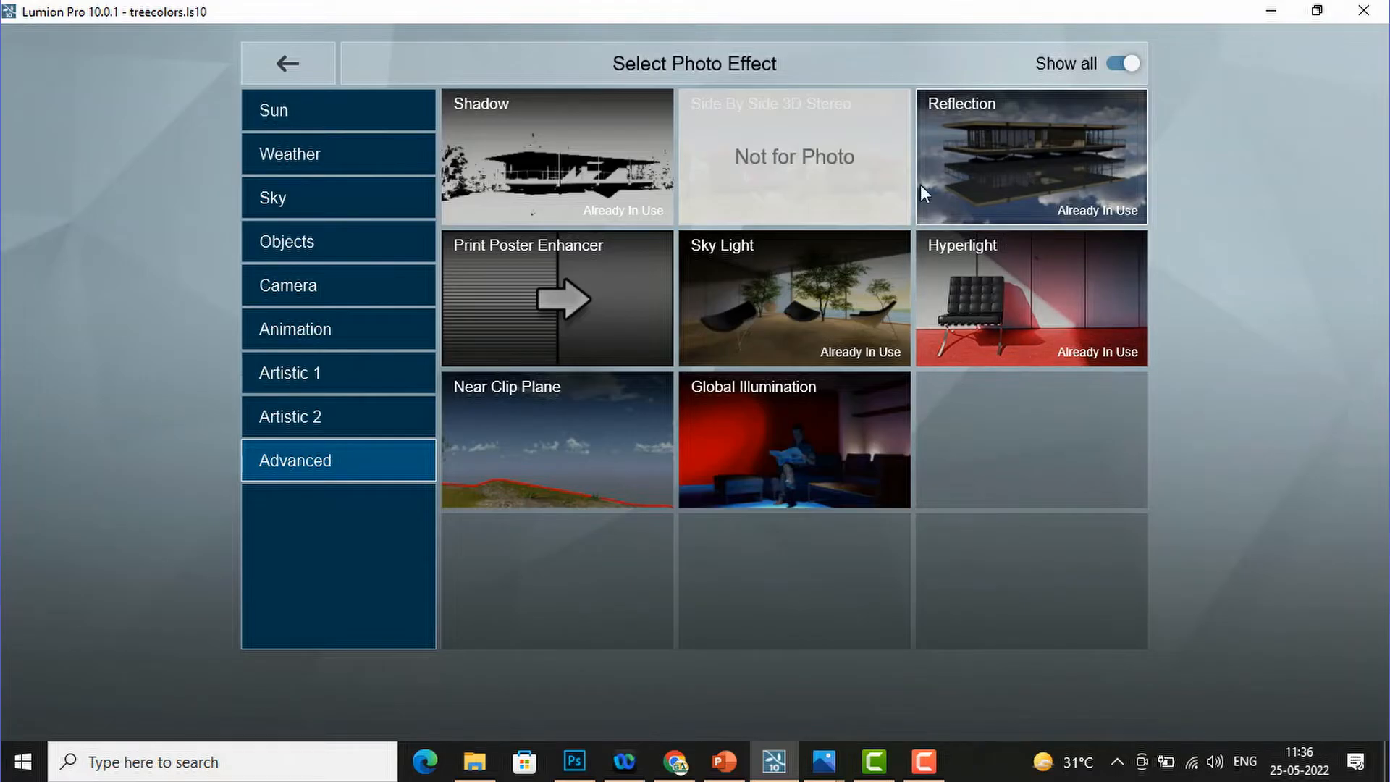
- Choose the Reflection effect from the Advanced photo effects
click(1030, 156)
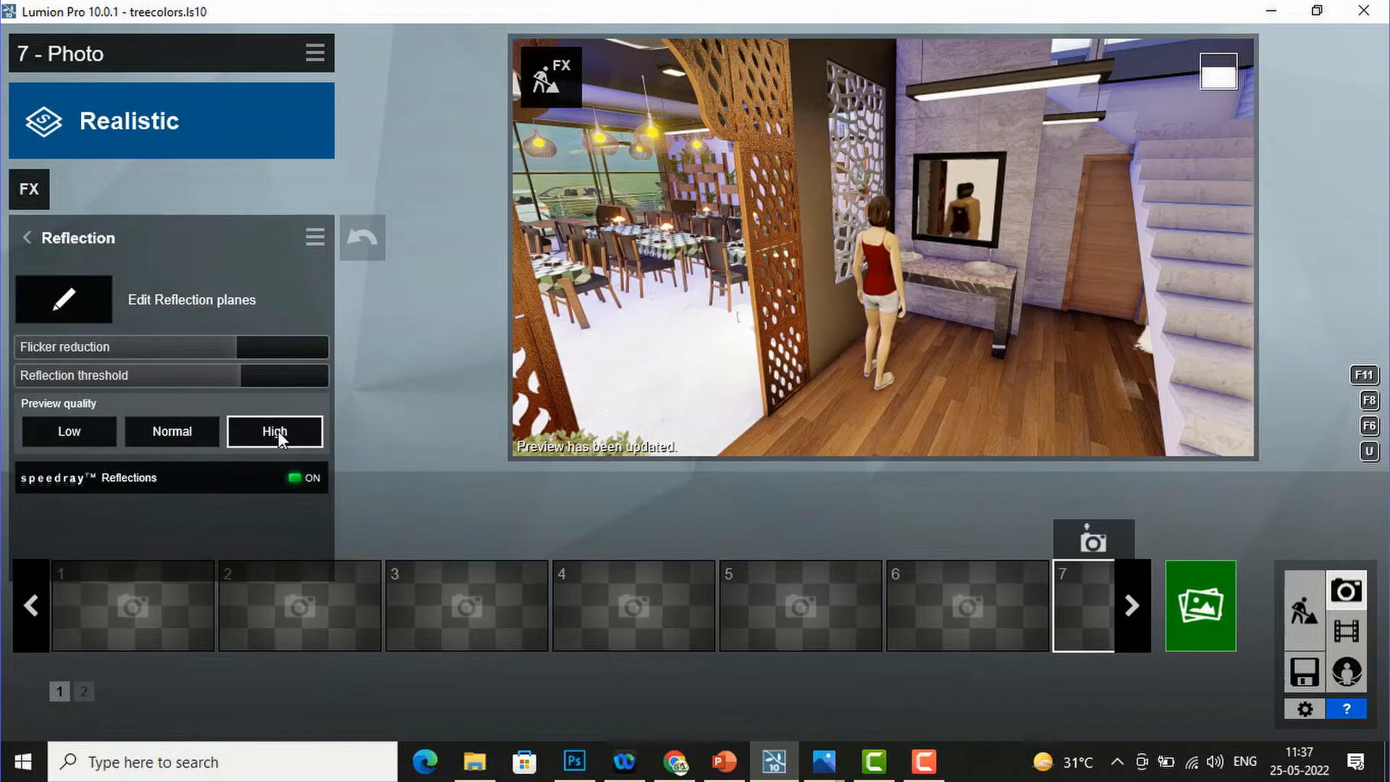
mouse_move(222, 418)
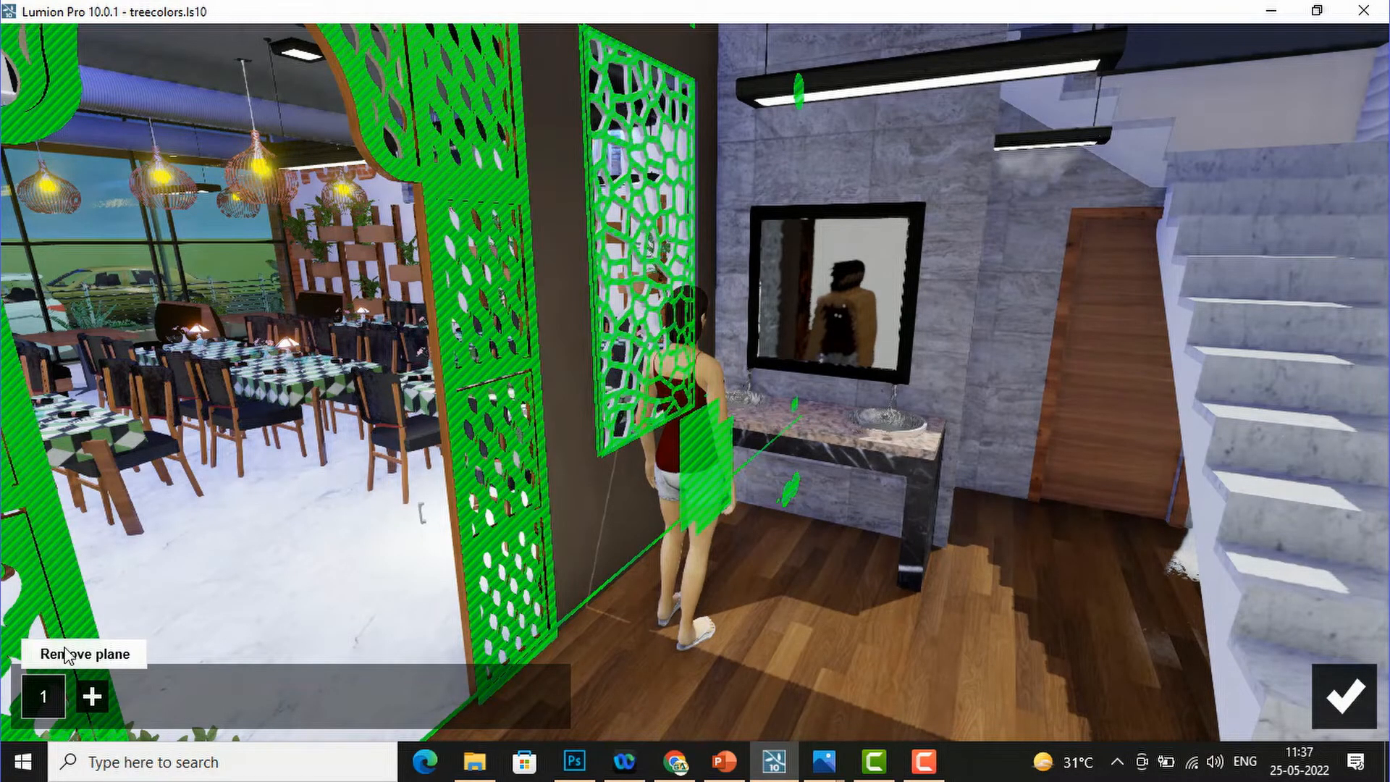
- Remove the old reflection plane and add a new one on the mirror glass
click(42, 697)
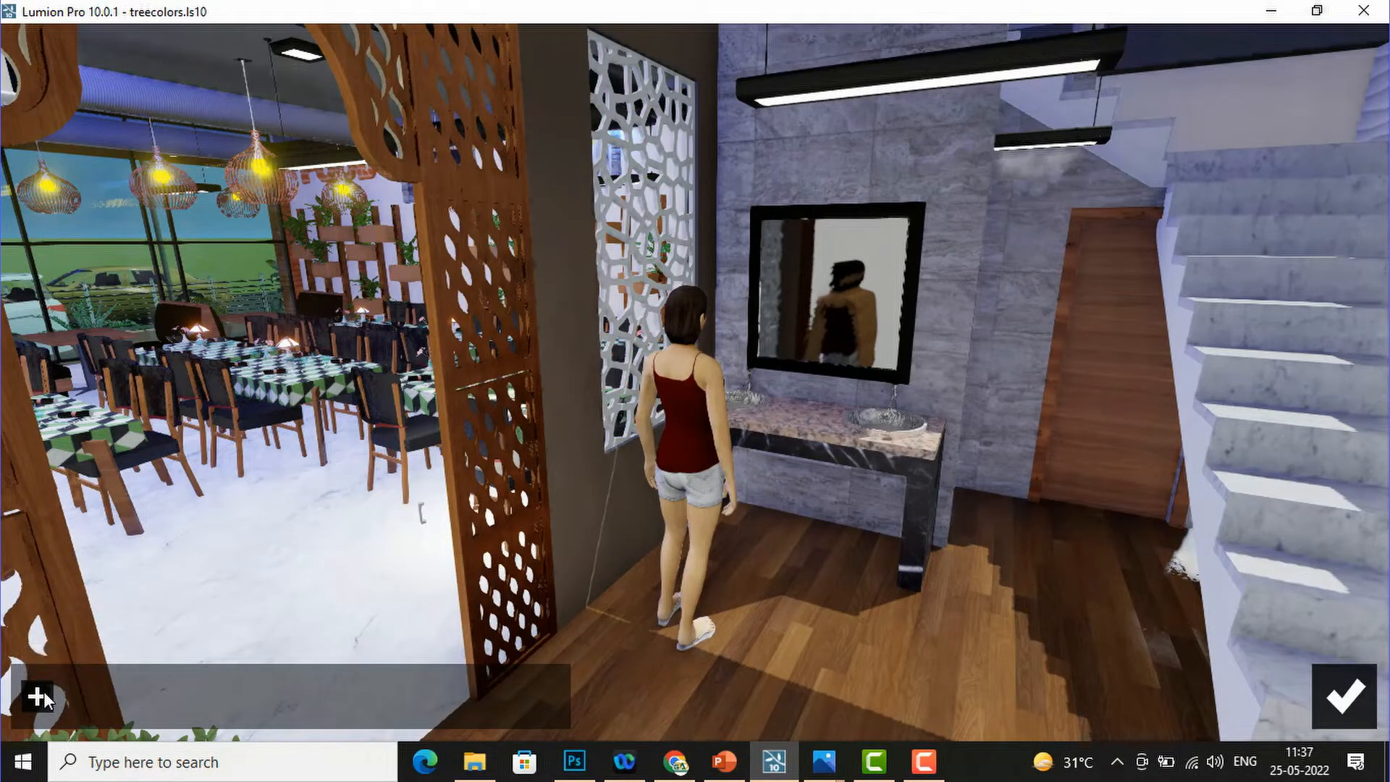
mouse_move(38, 697)
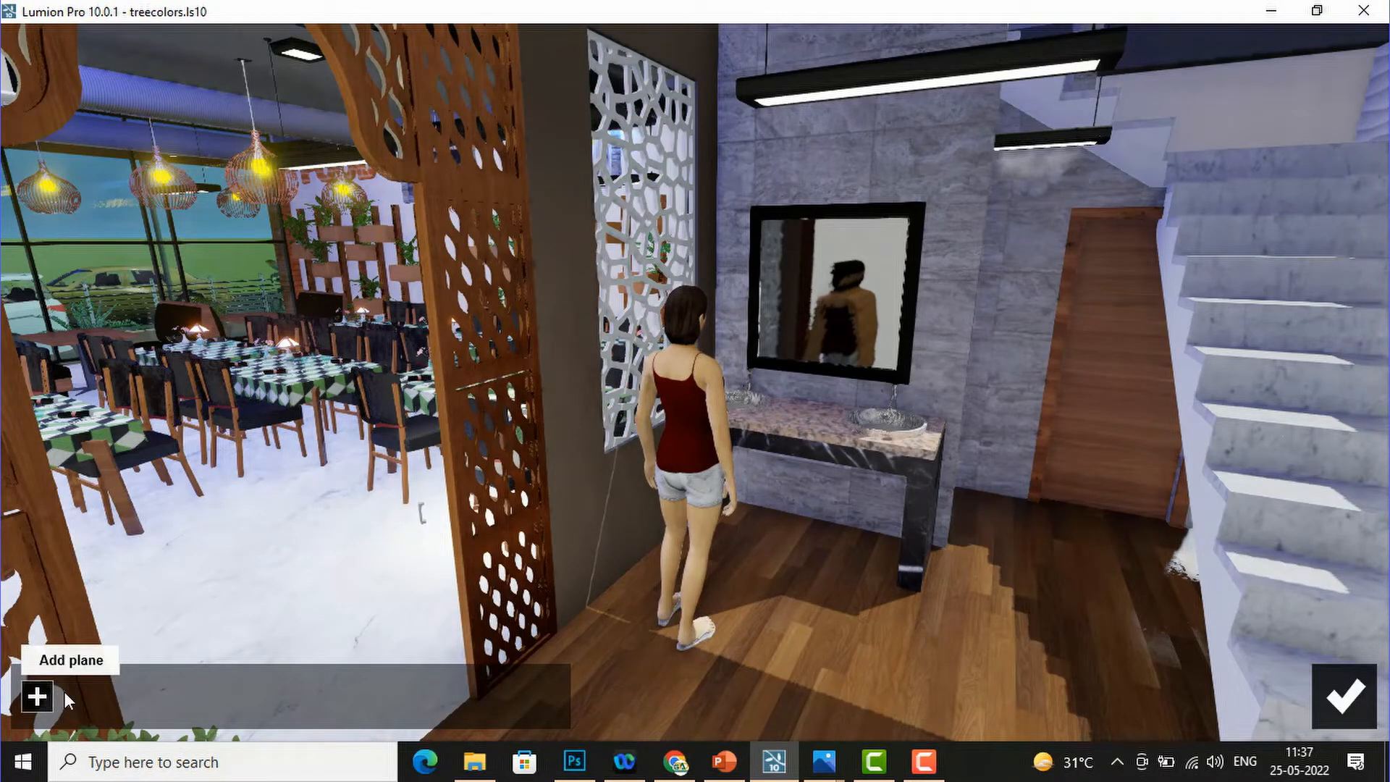
click(36, 697)
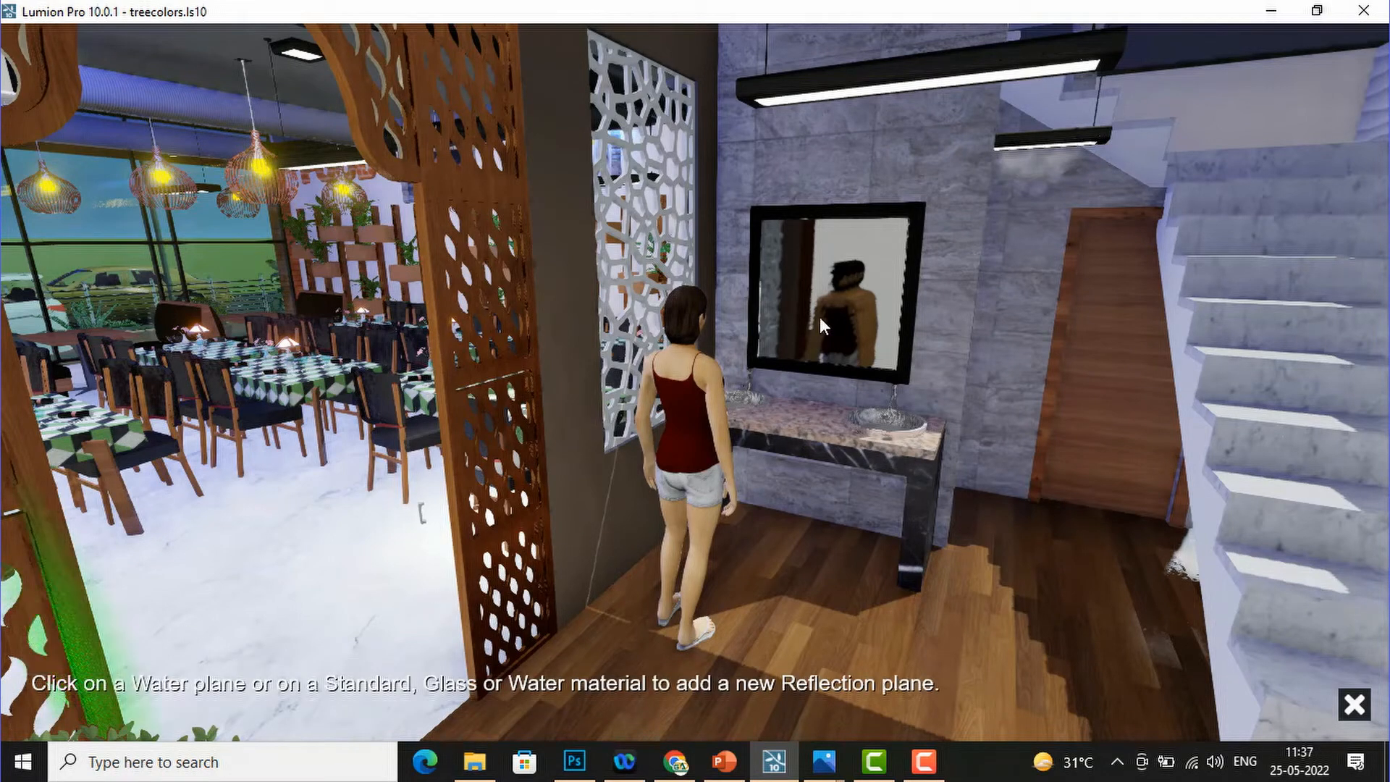
click(822, 321)
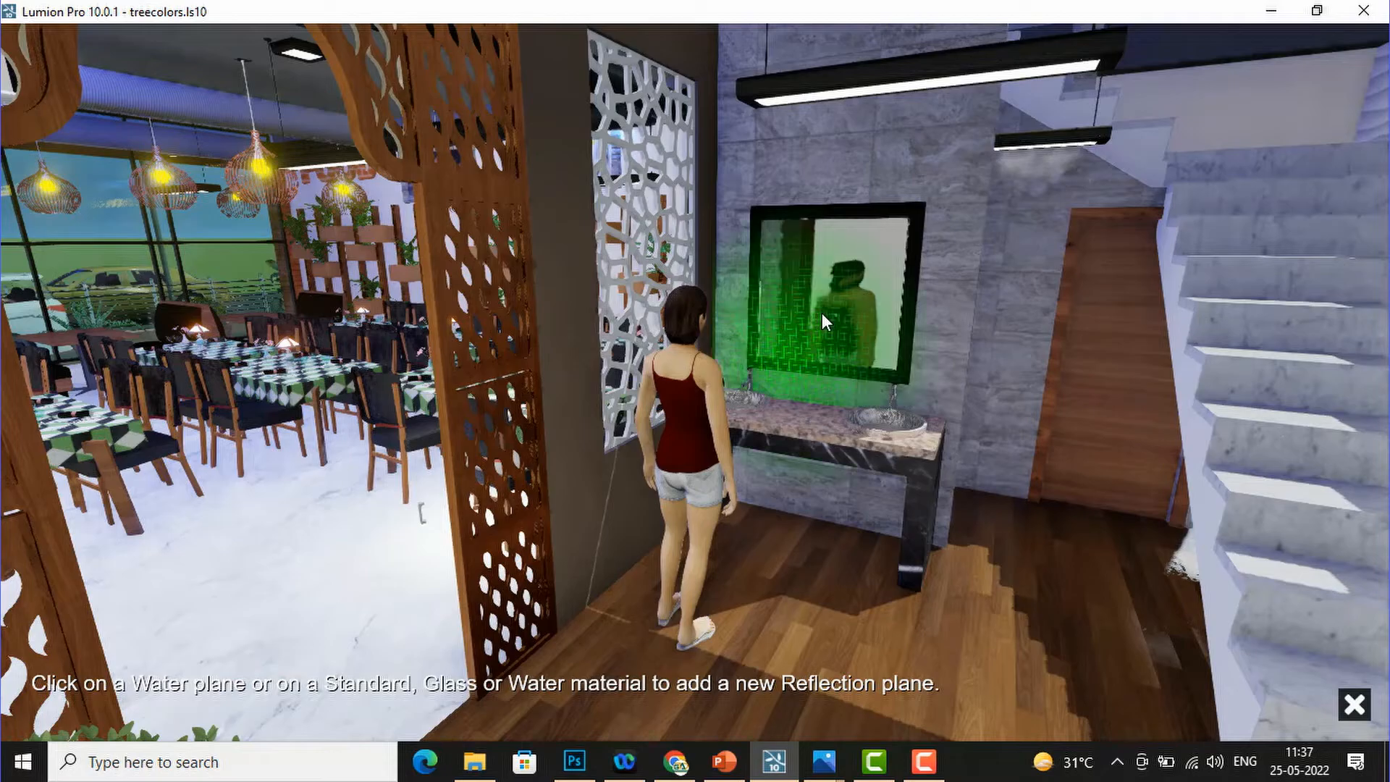
click(828, 315)
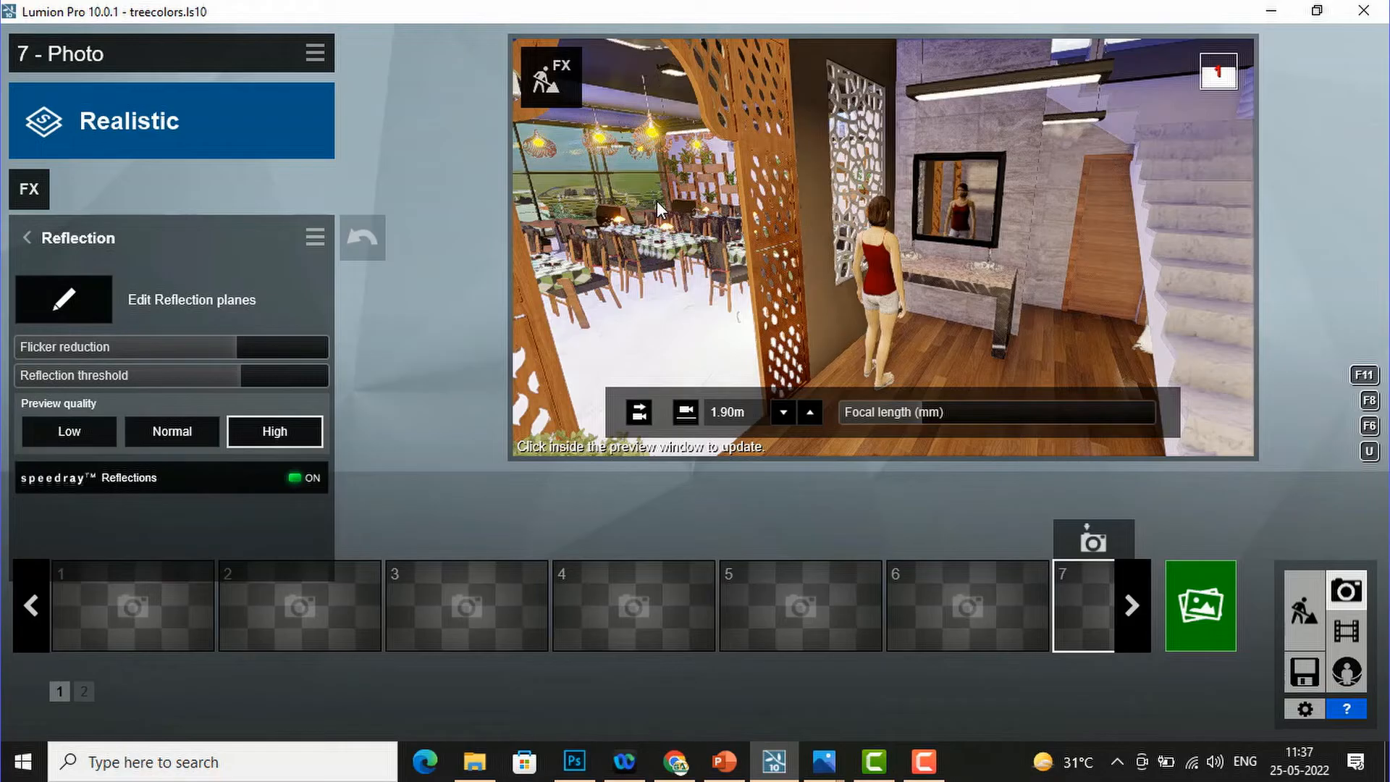
- Refresh the preview with the reflection and go to Render Photos
click(990, 183)
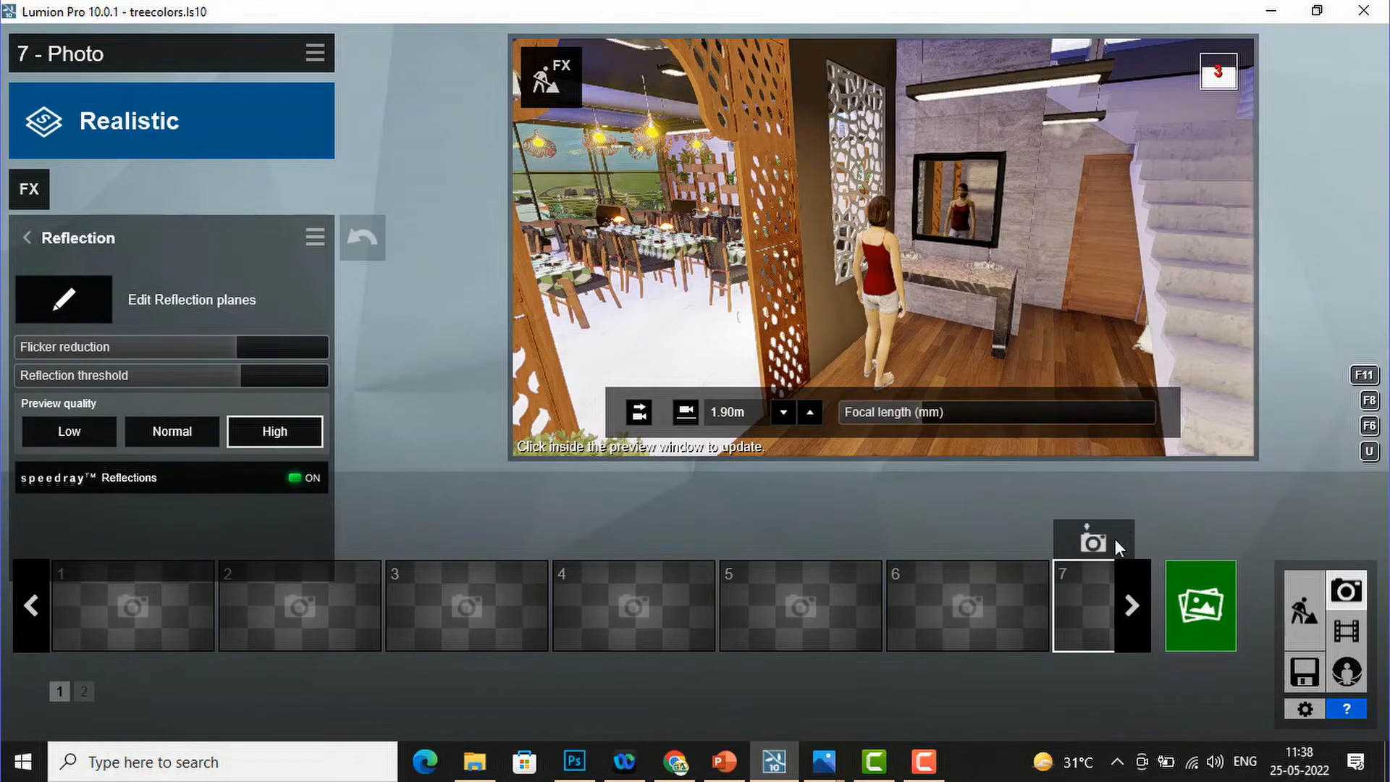
mouse_move(1093, 541)
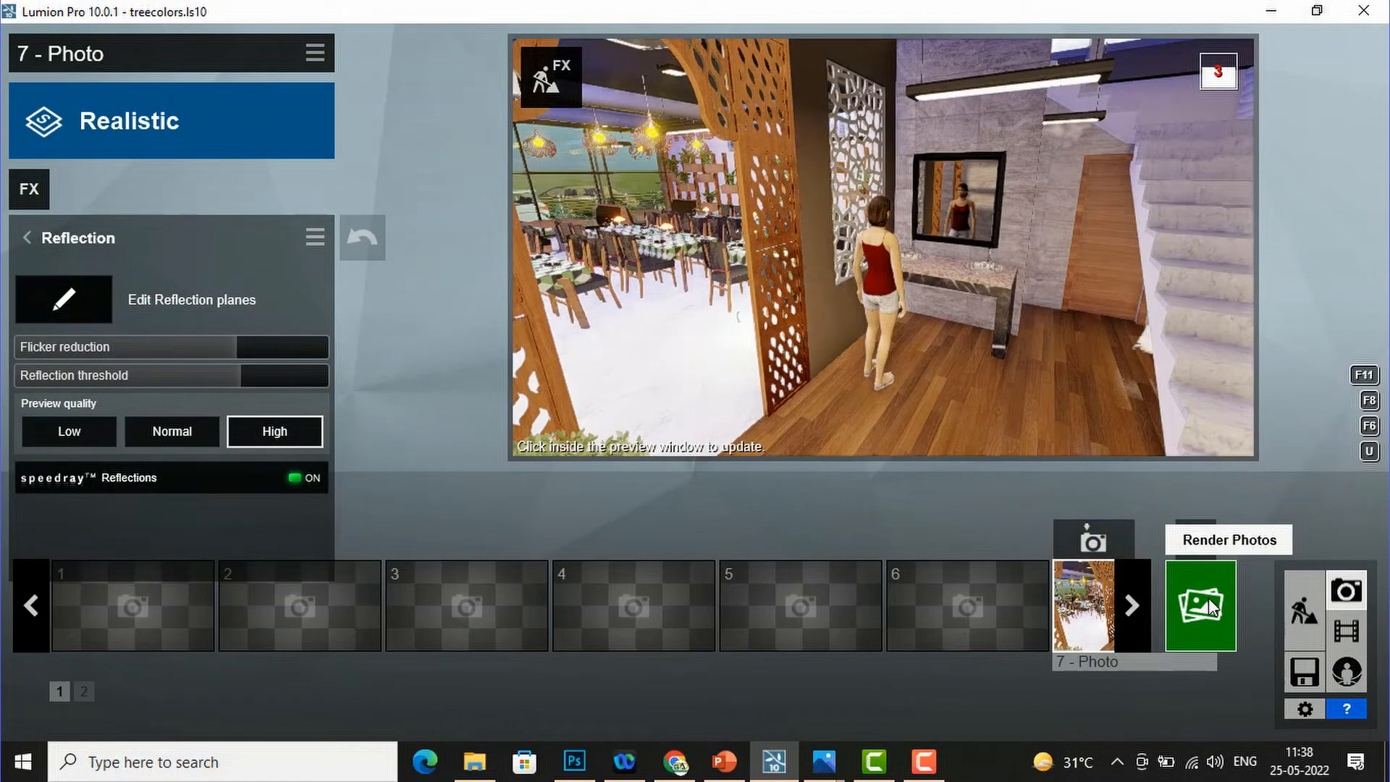
click(1199, 605)
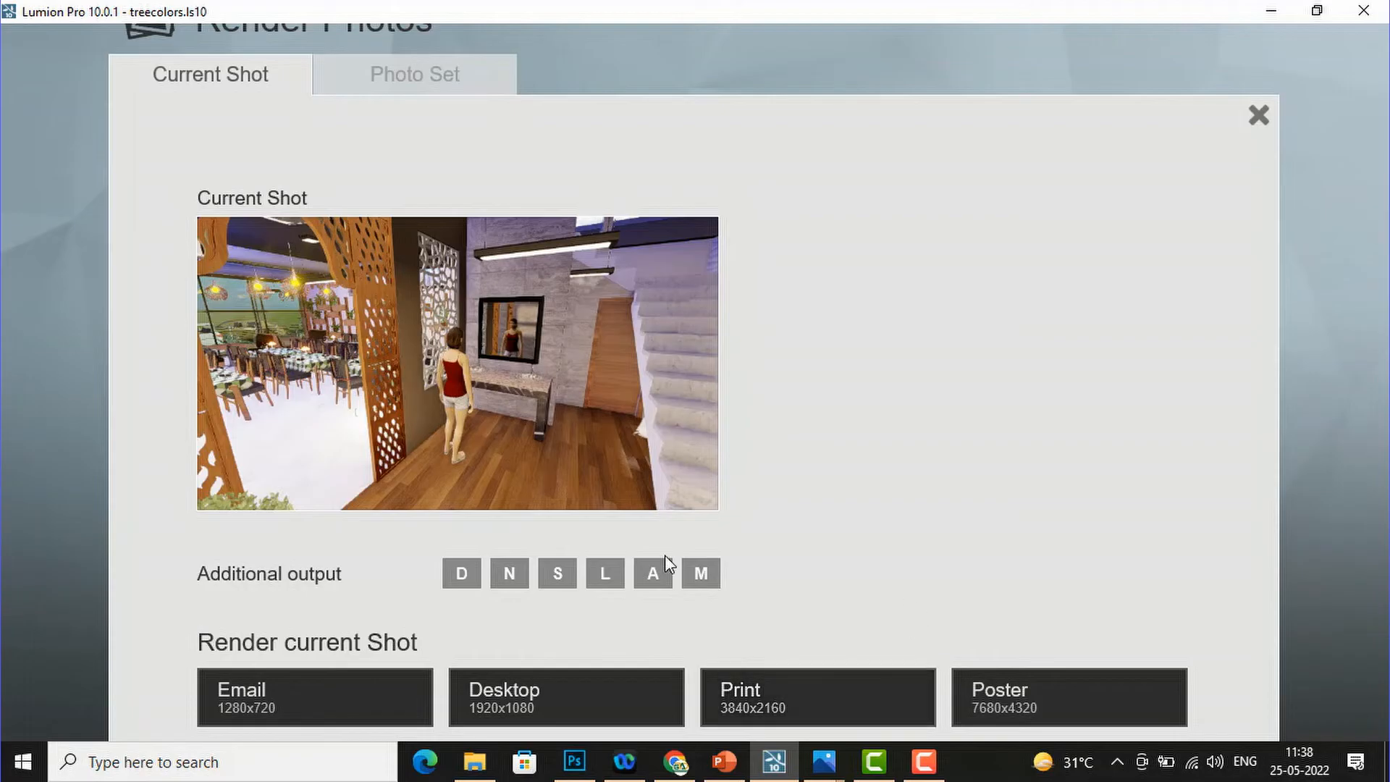
- Render at 3840x2160, overwriting refelctive mirror.jpg in Downloads
click(816, 698)
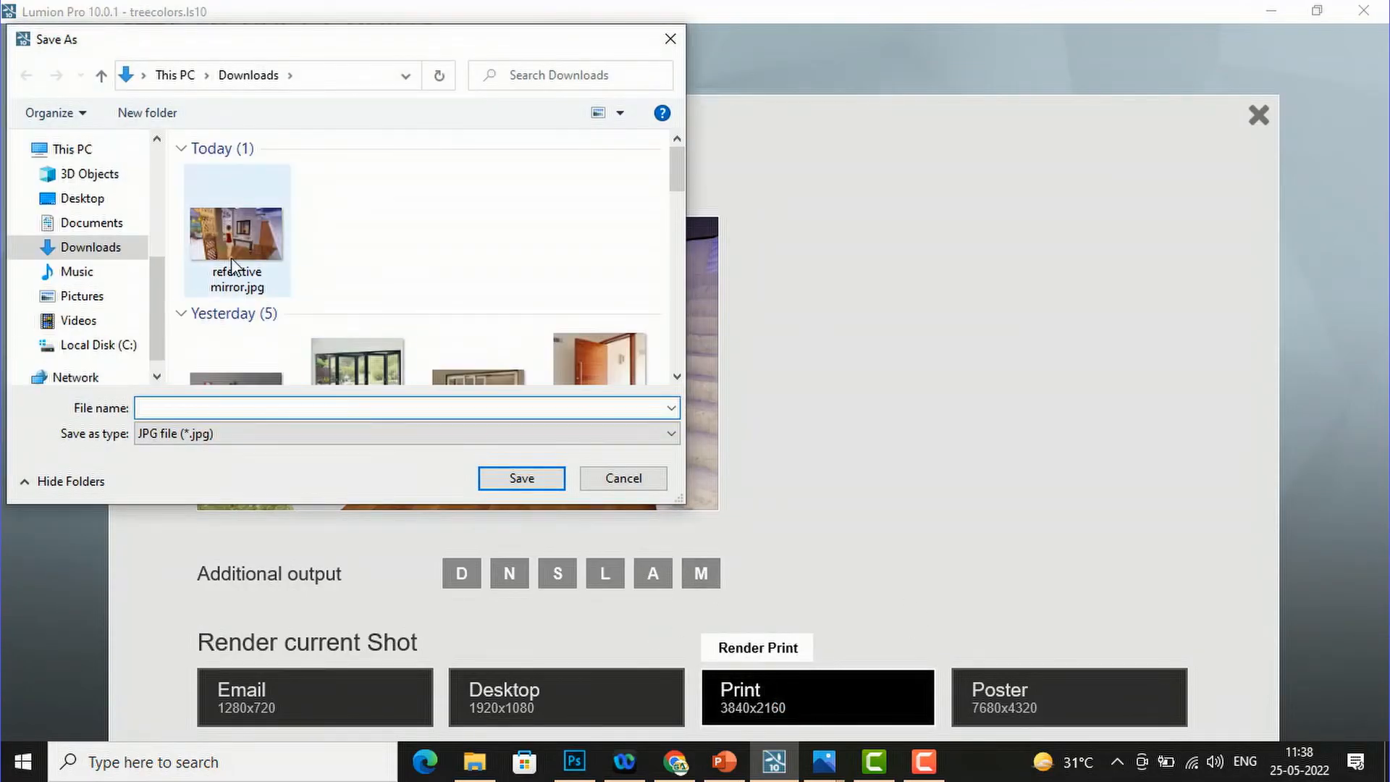
click(236, 228)
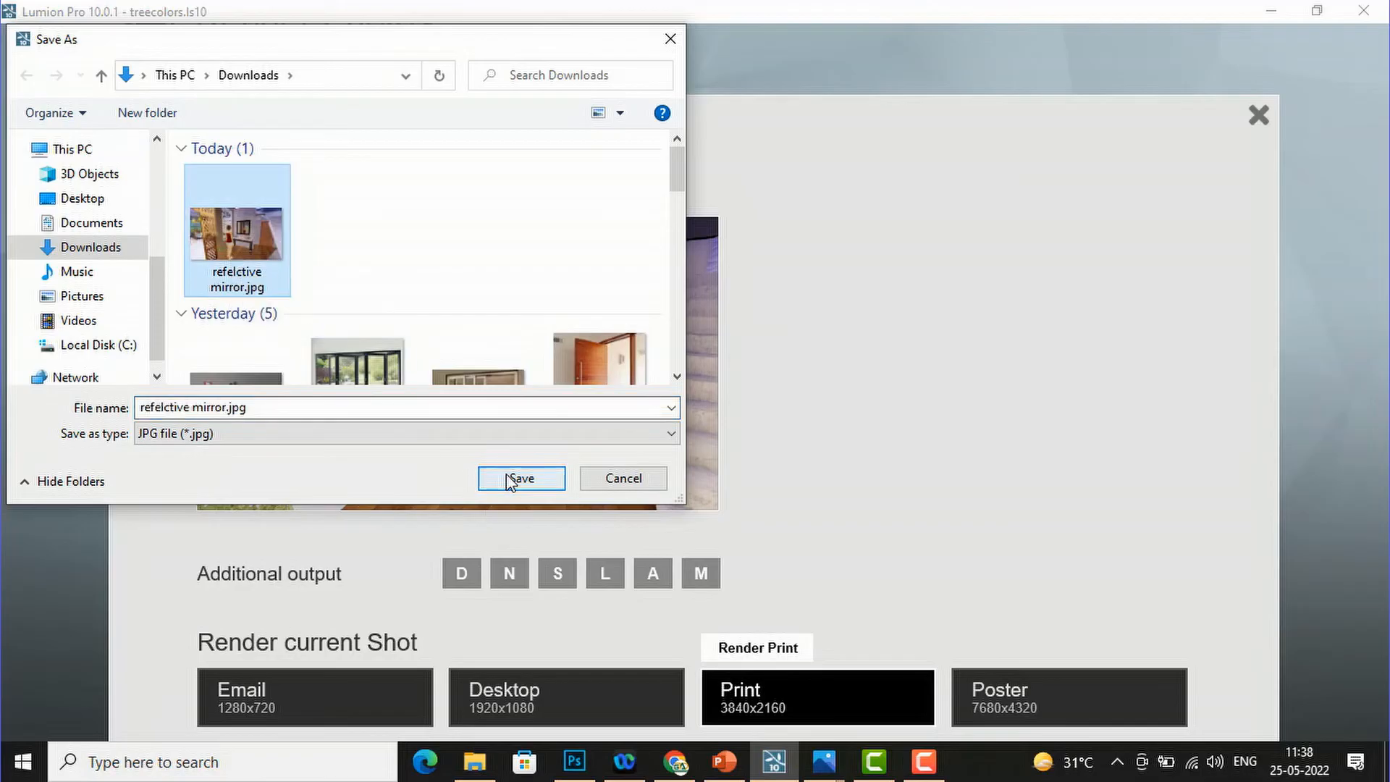
click(520, 478)
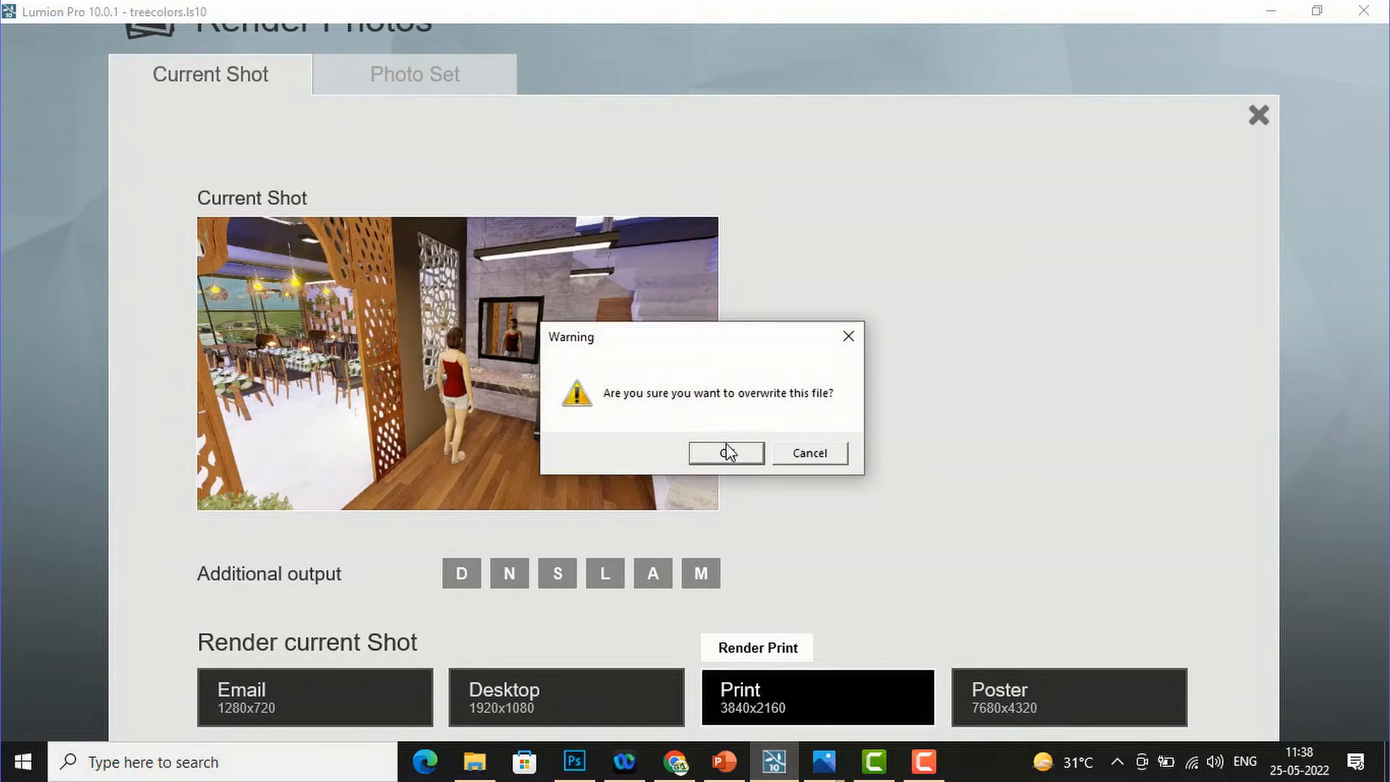
click(726, 453)
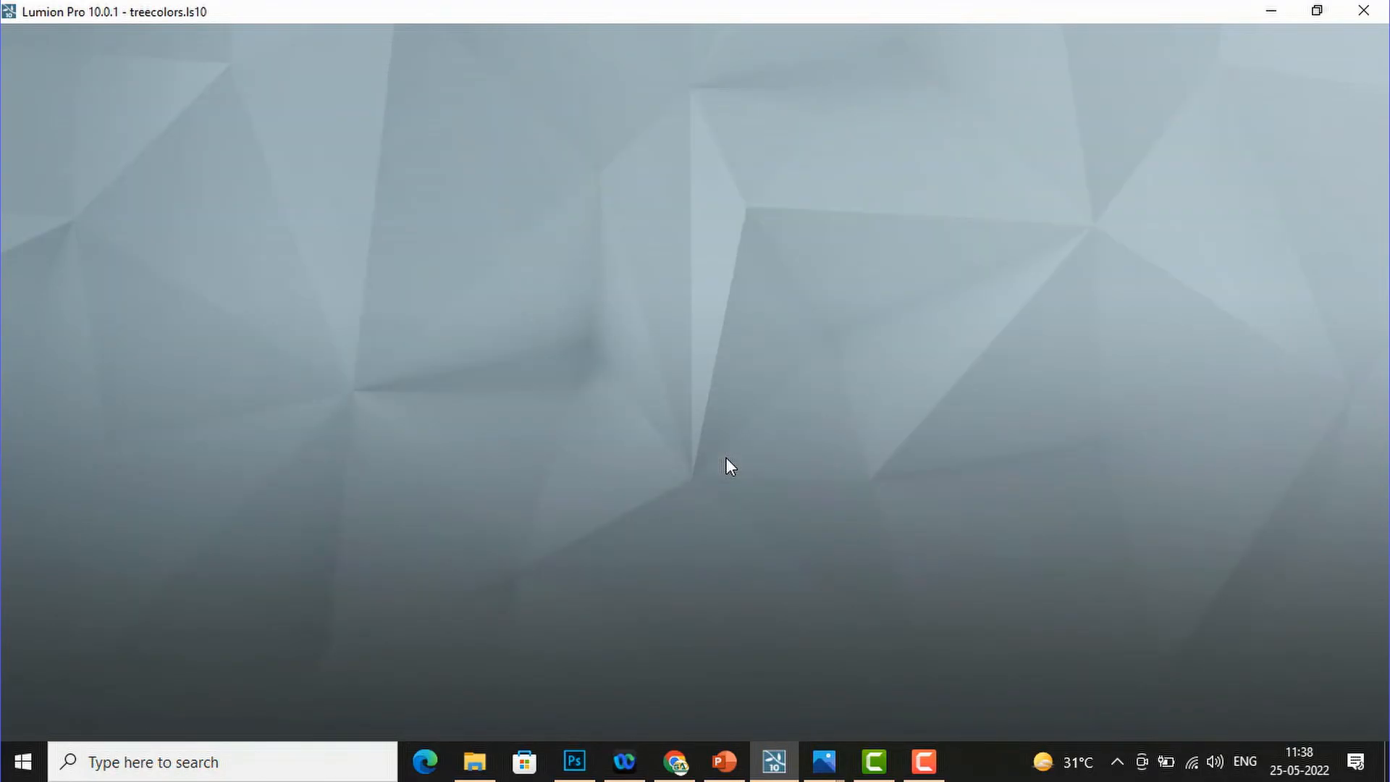
mouse_move(1066, 653)
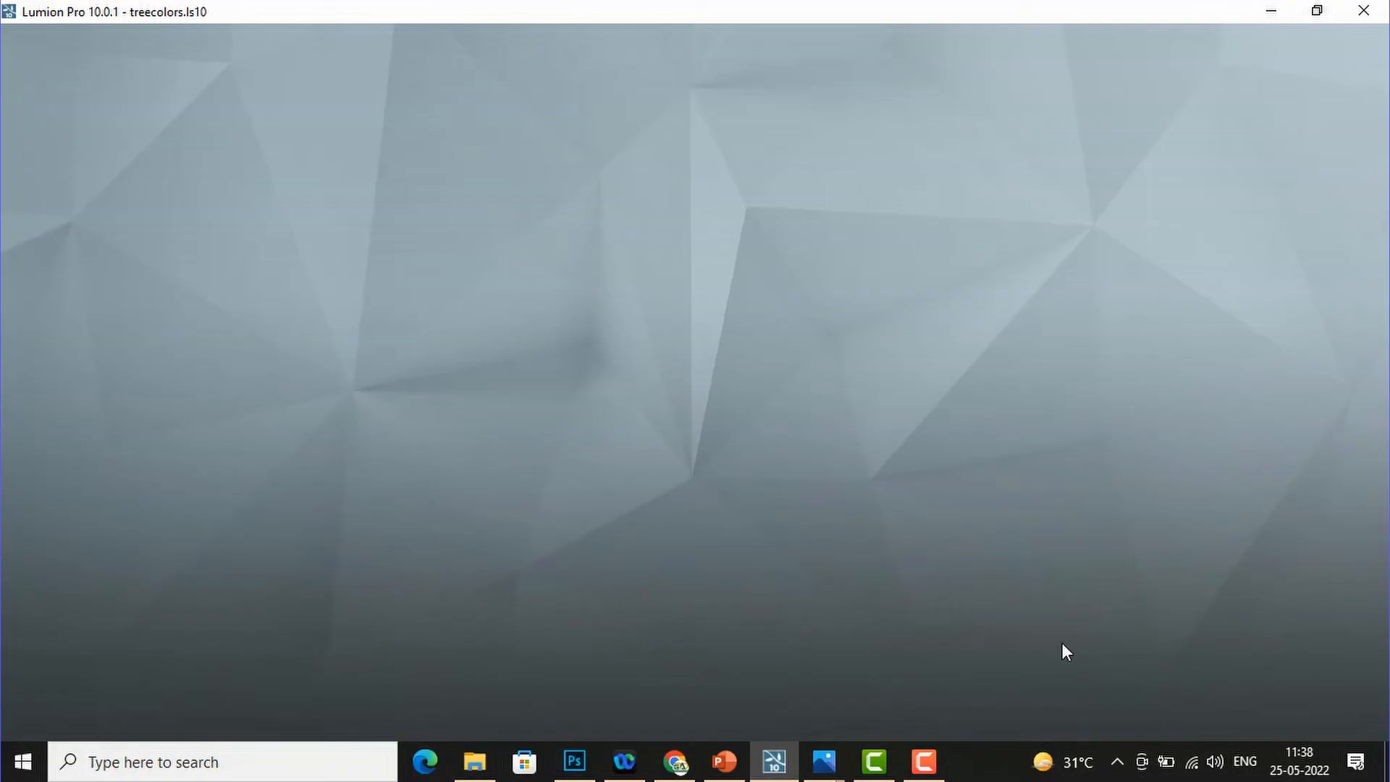
mouse_move(1160, 662)
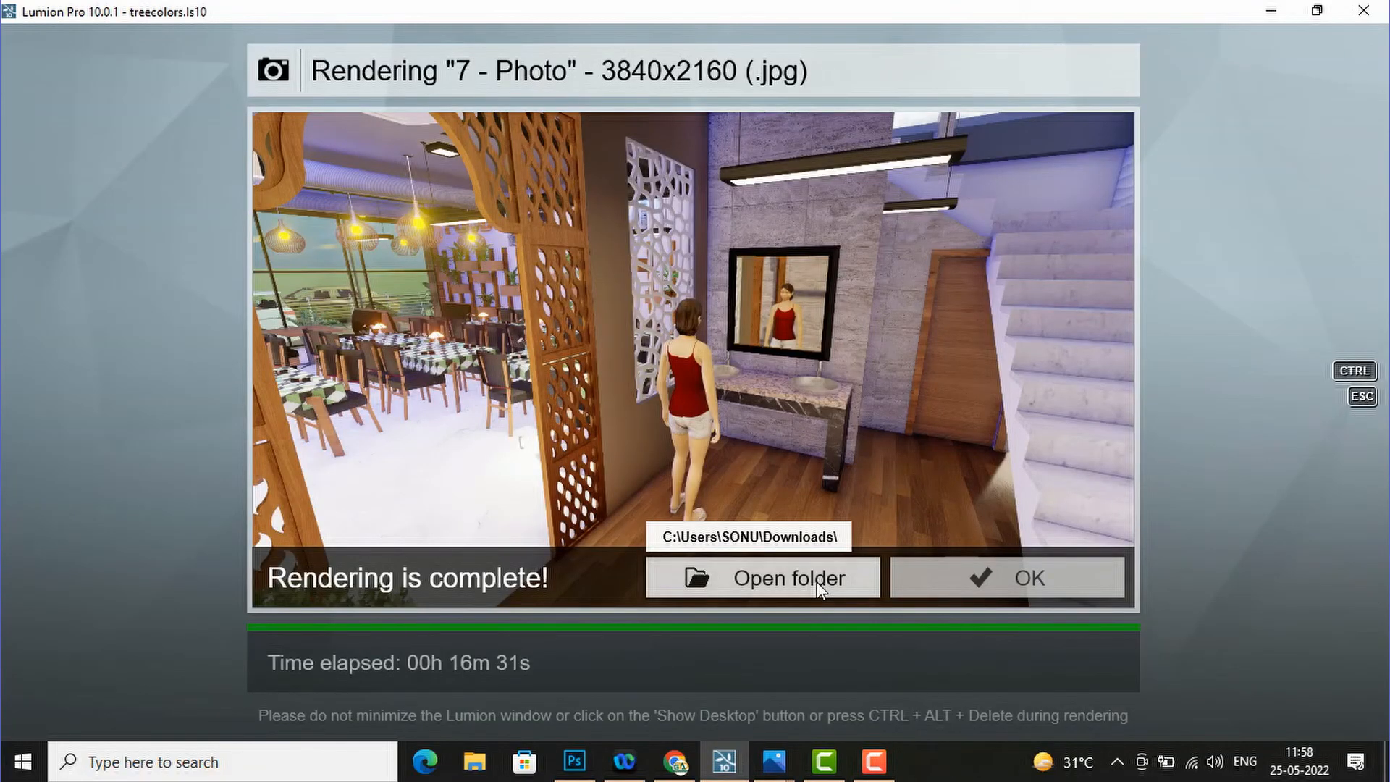
- View the rendered refelctive mirror.jpg from the Downloads folder in Photos
click(758, 578)
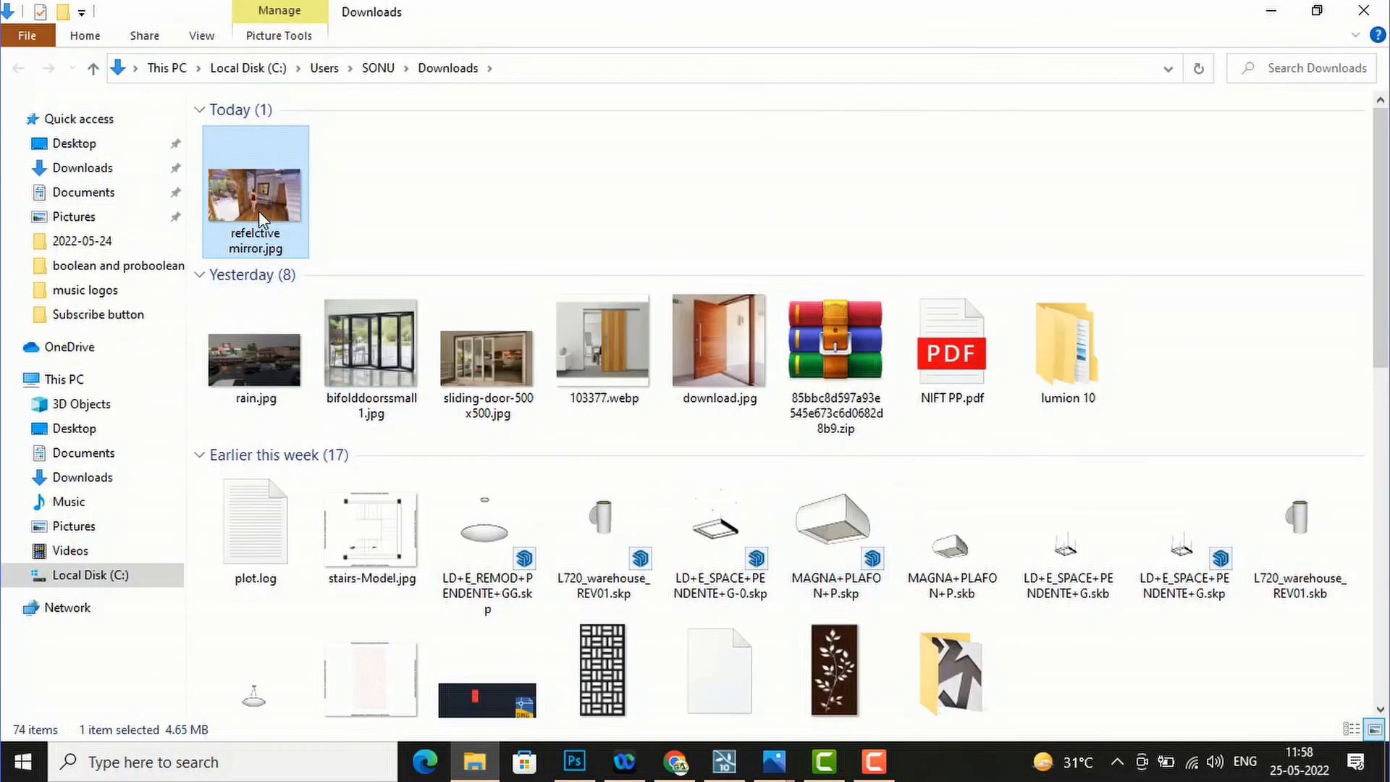
double_click(255, 192)
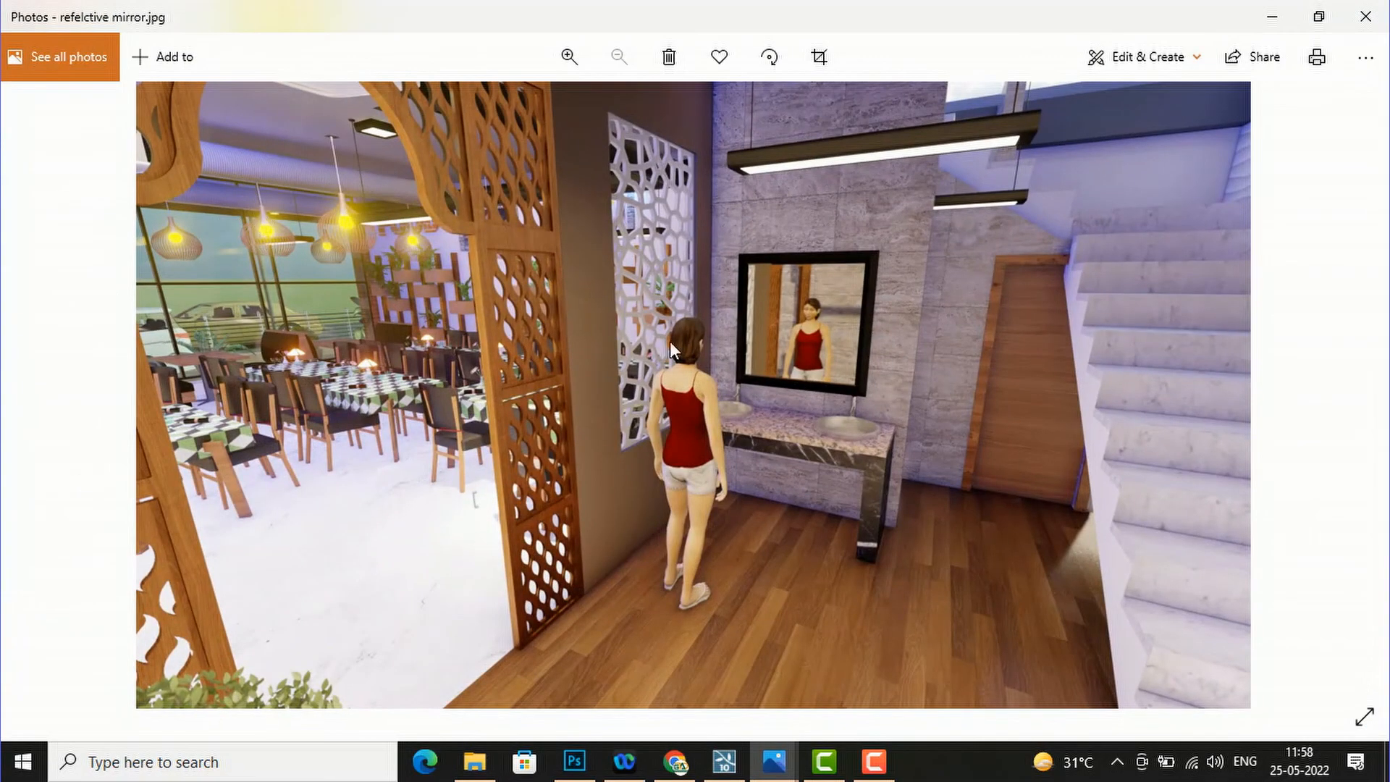
click(567, 56)
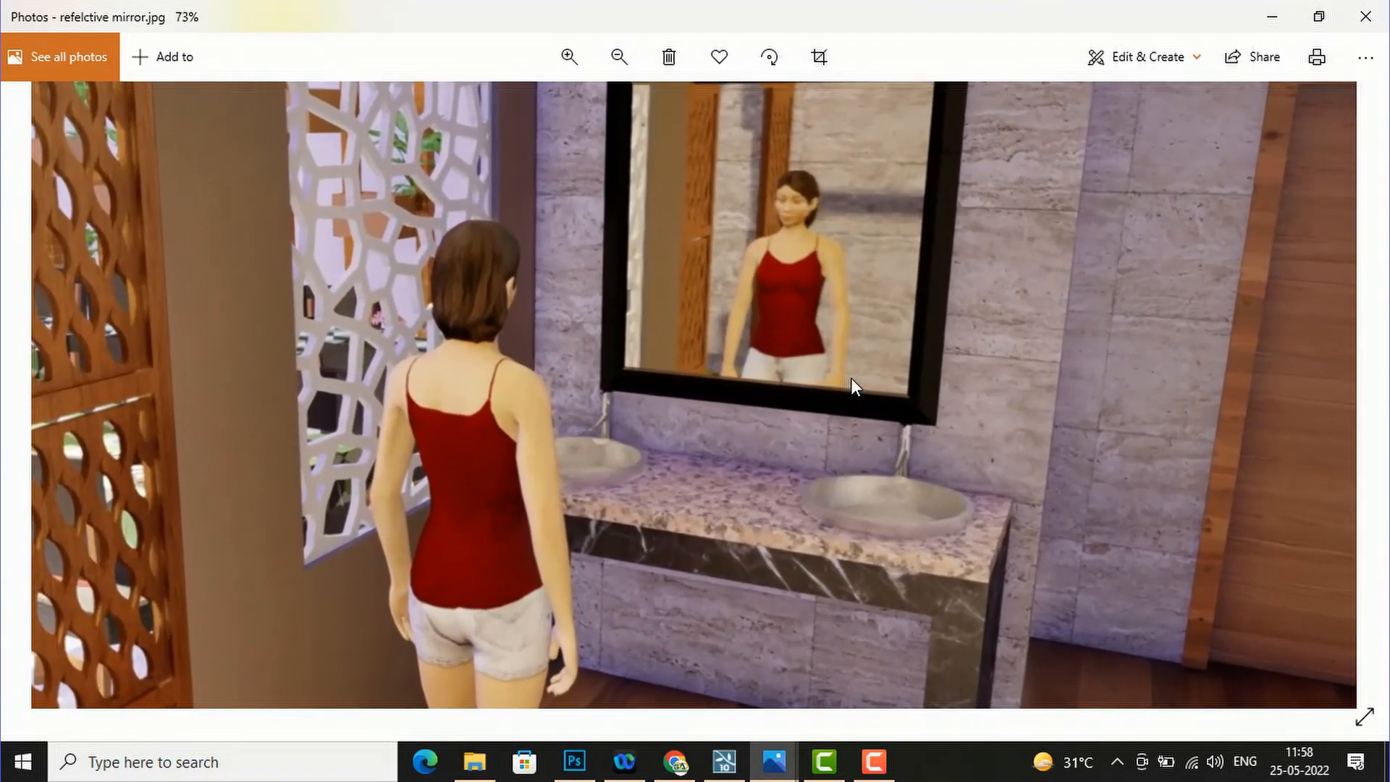
click(618, 57)
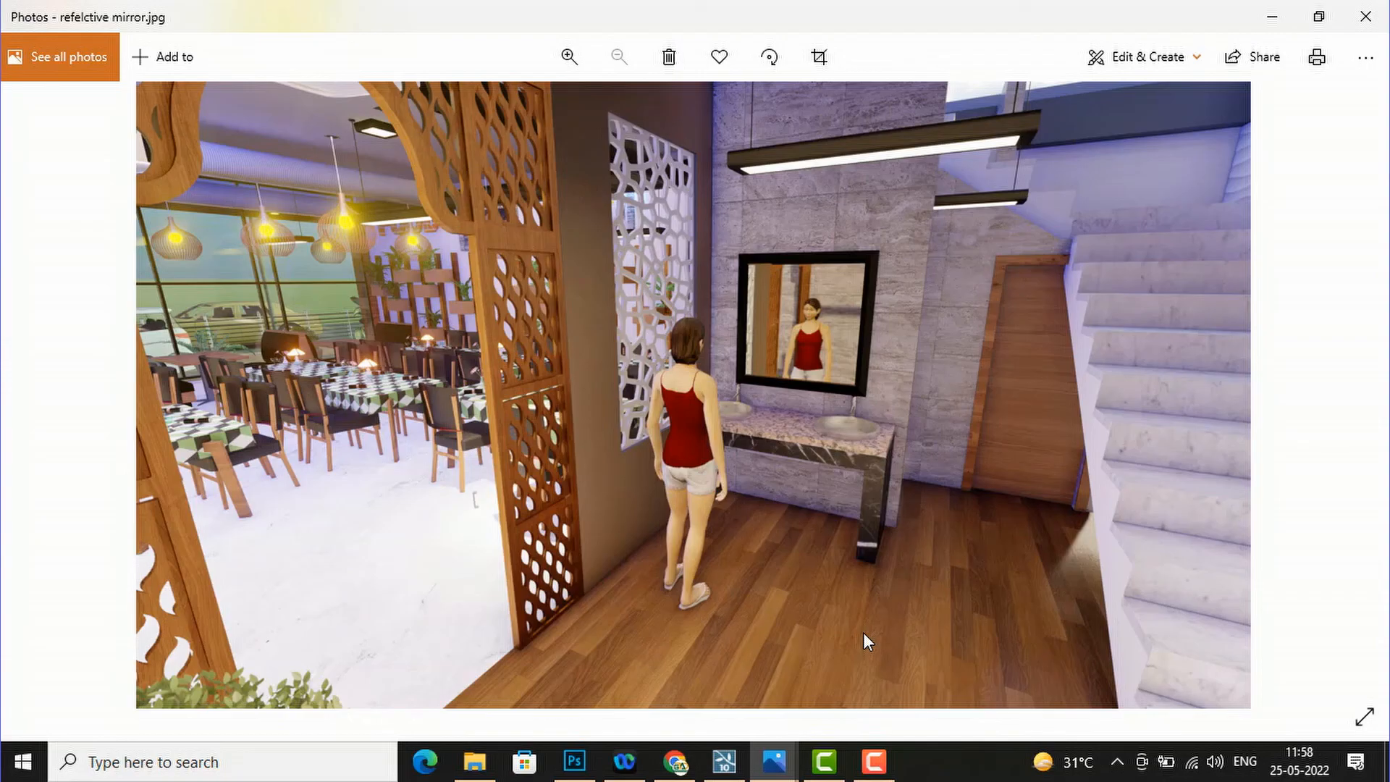
click(618, 56)
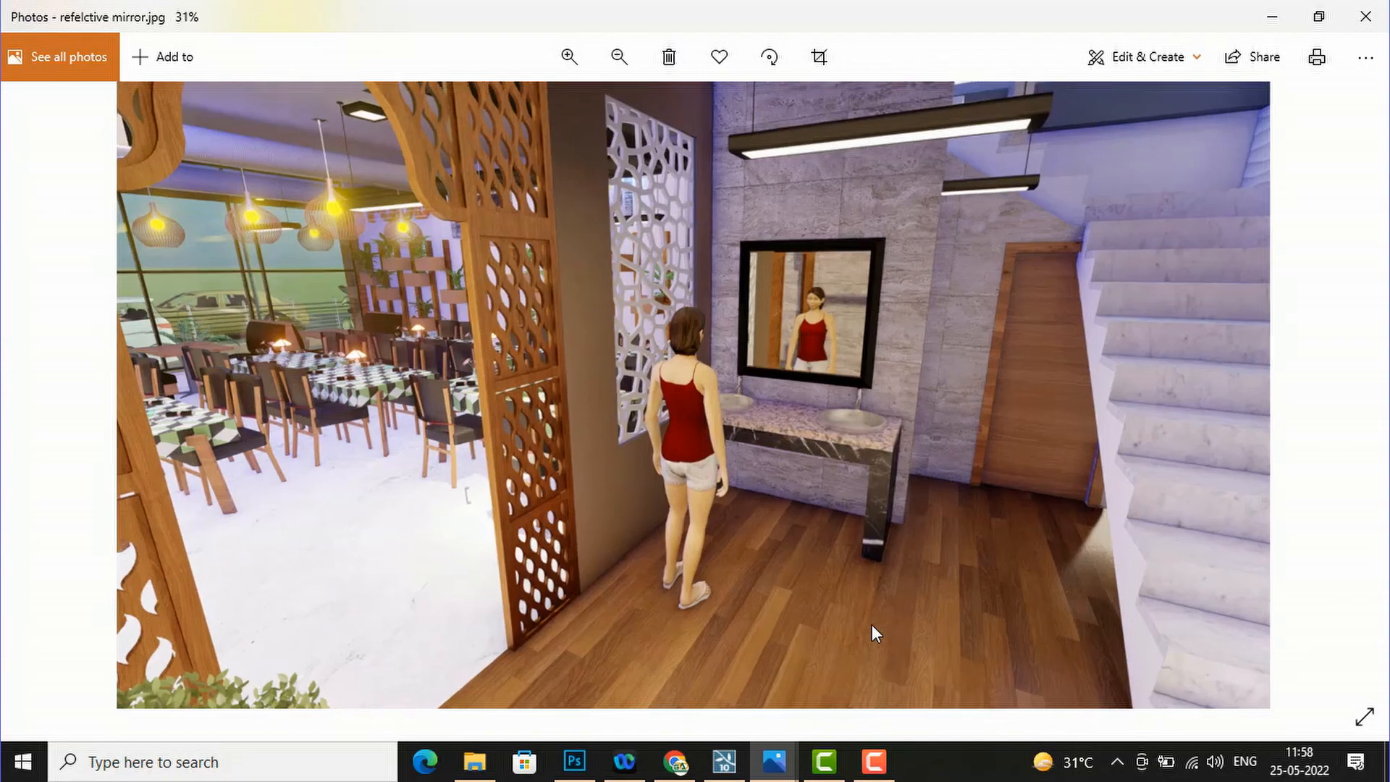